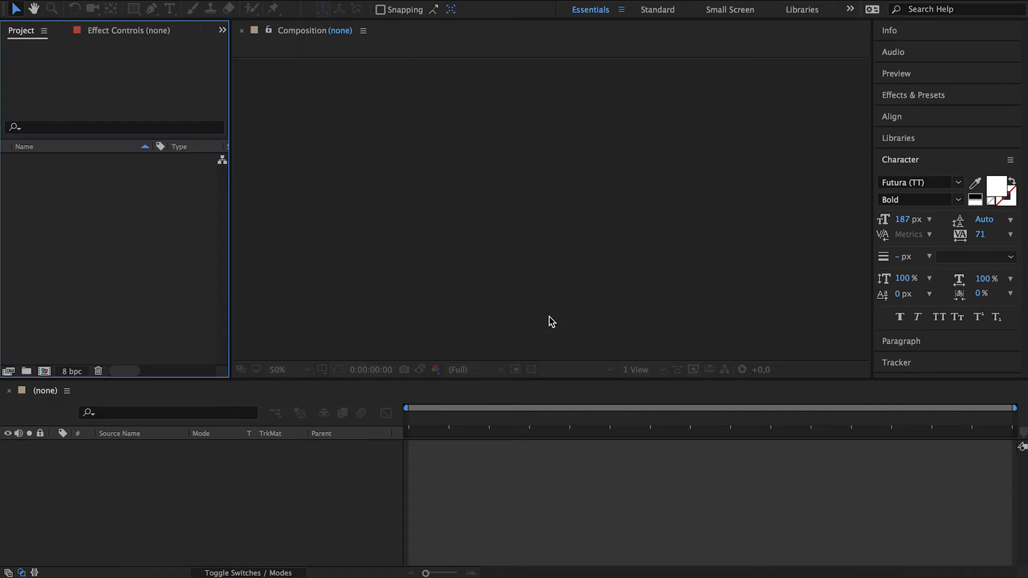
# Step: Create an HDTV 1080 composition, type FILMDAT, and centre it horizontally
pyautogui.click(223, 3)
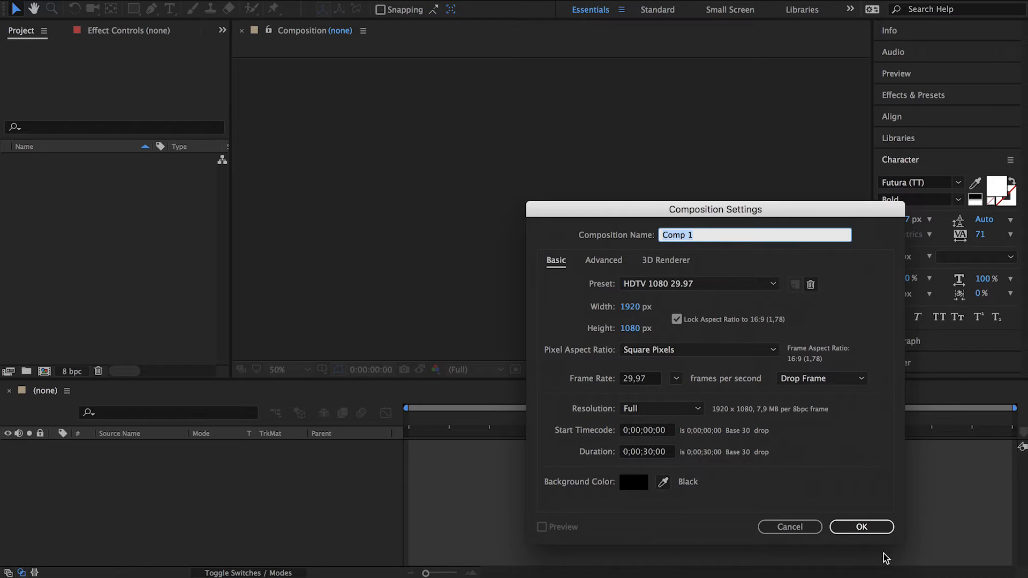
pyautogui.click(862, 527)
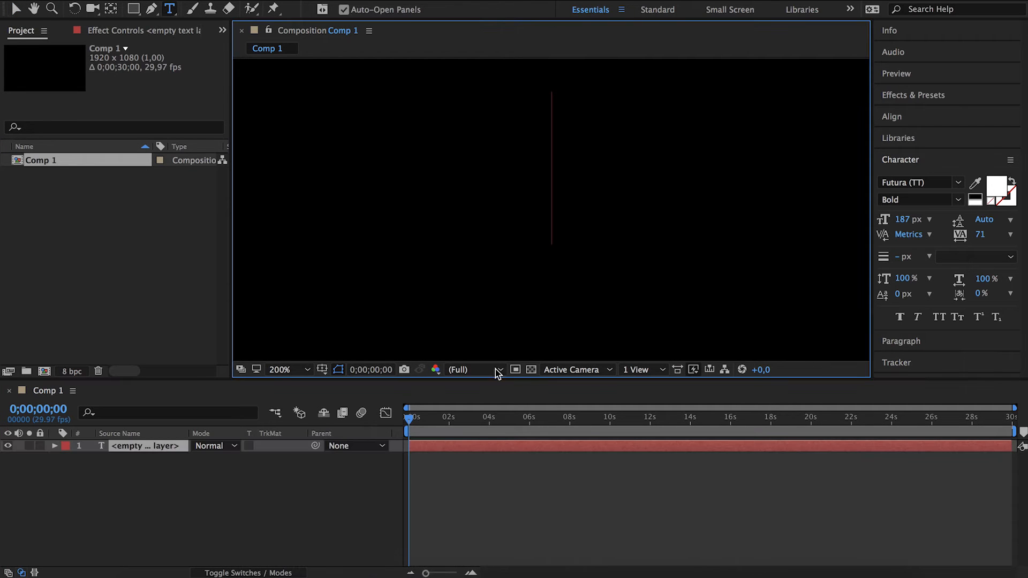
pyautogui.write('FILMD')
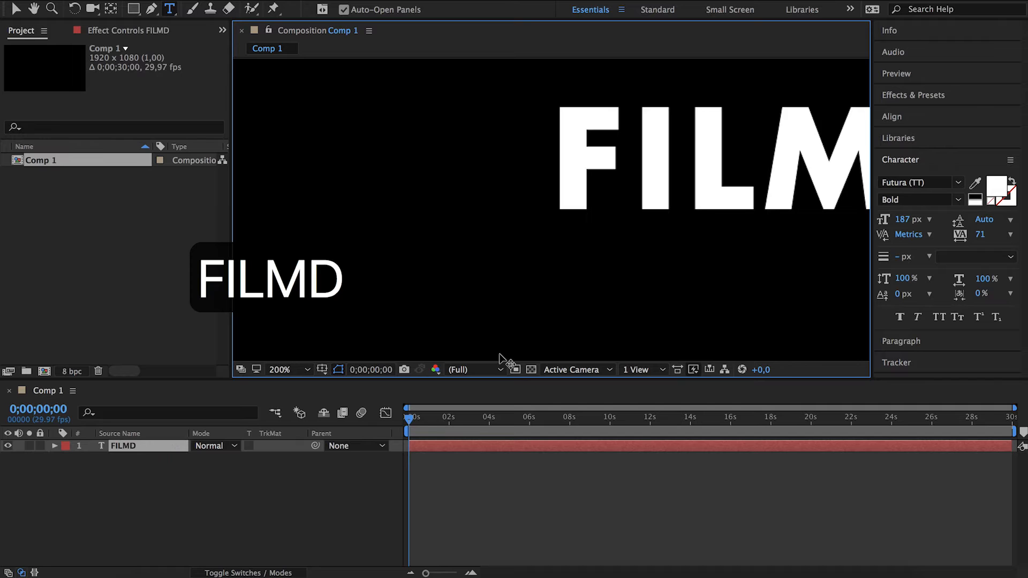
pyautogui.write('AT')
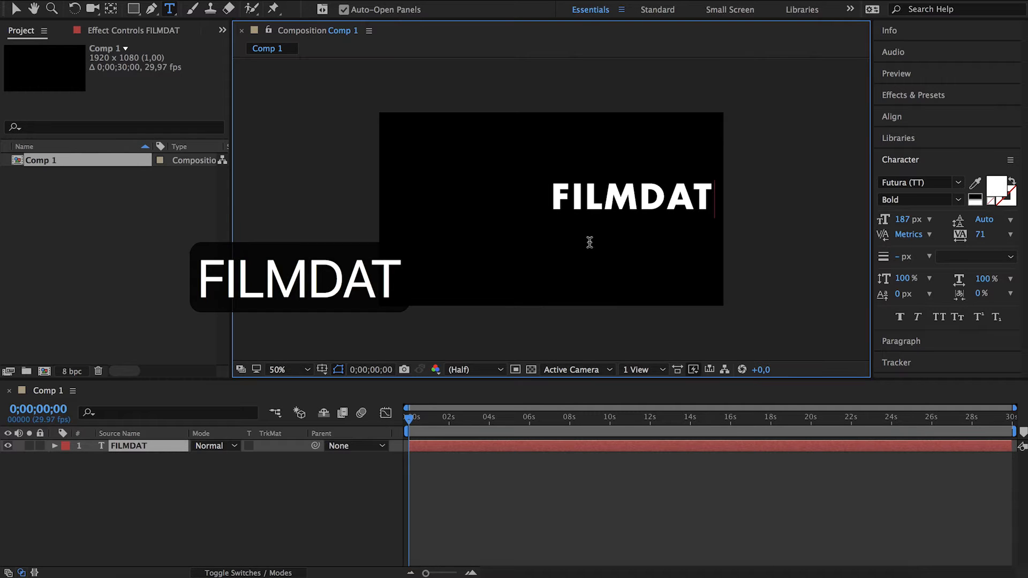
pyautogui.click(891, 116)
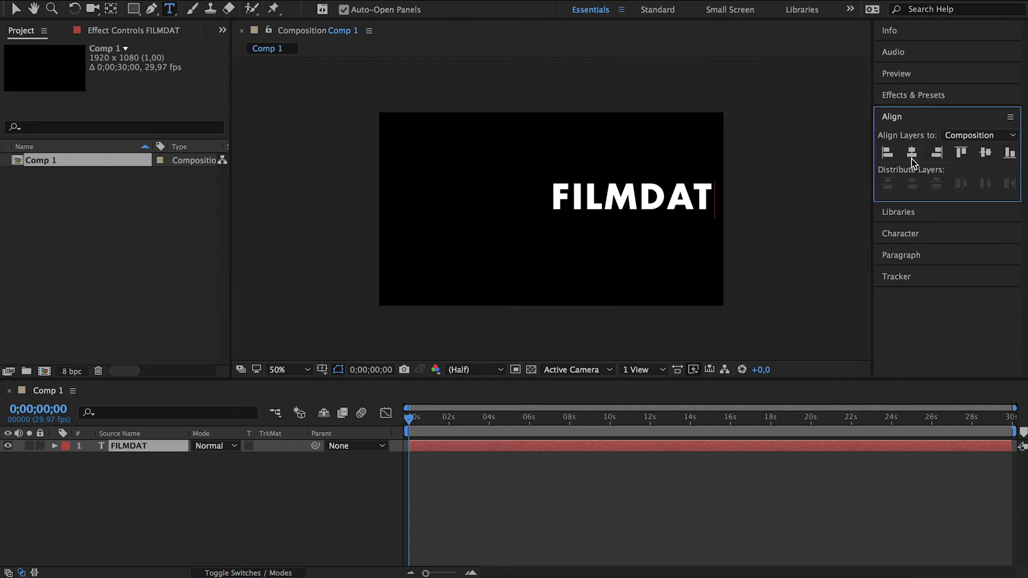
pyautogui.click(910, 152)
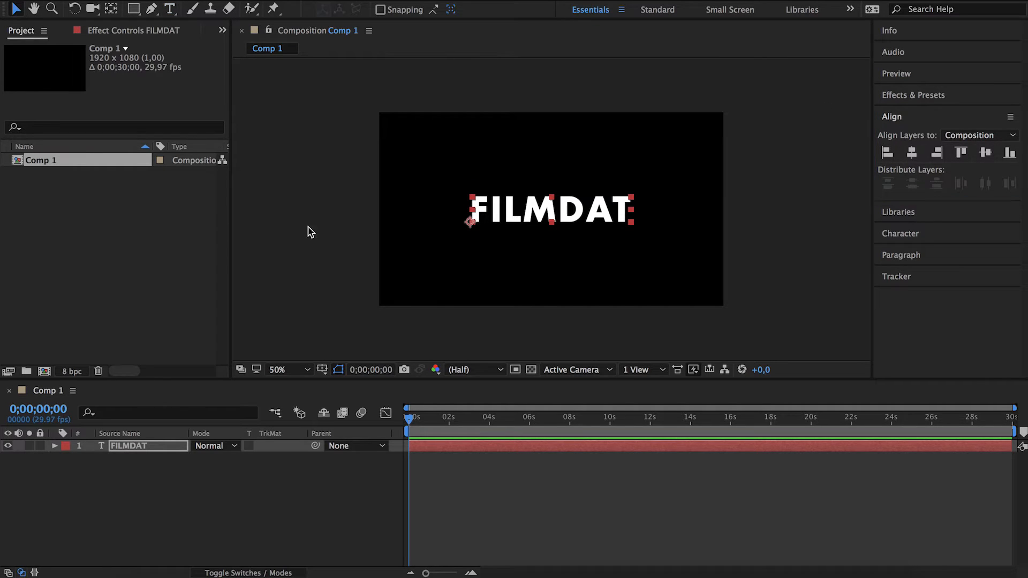
# Step: Run Create Masks from Text on FILMDAT and inspect the Outlines layer's letter masks
pyautogui.rightClick(117, 447)
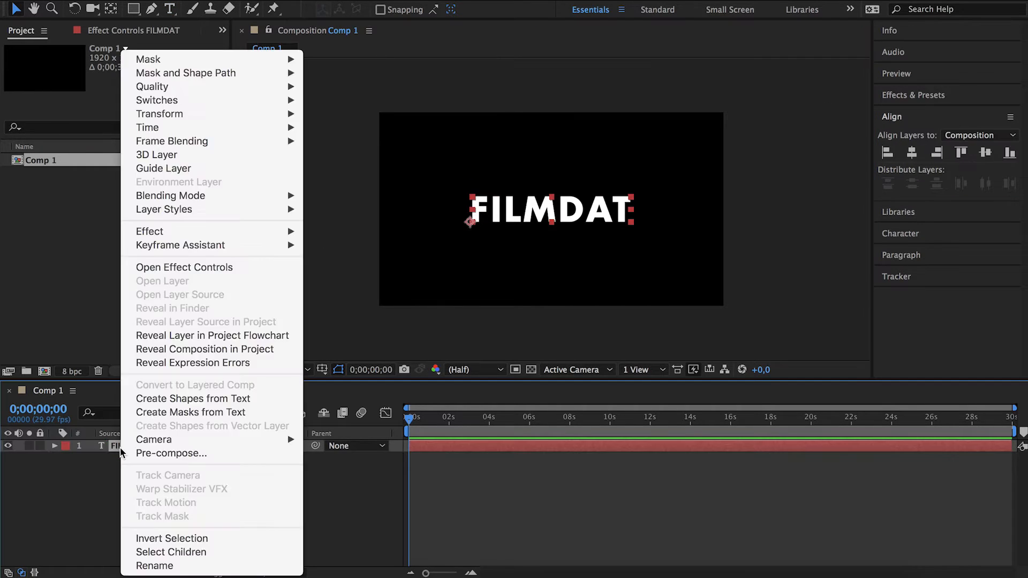
pyautogui.moveTo(190, 413)
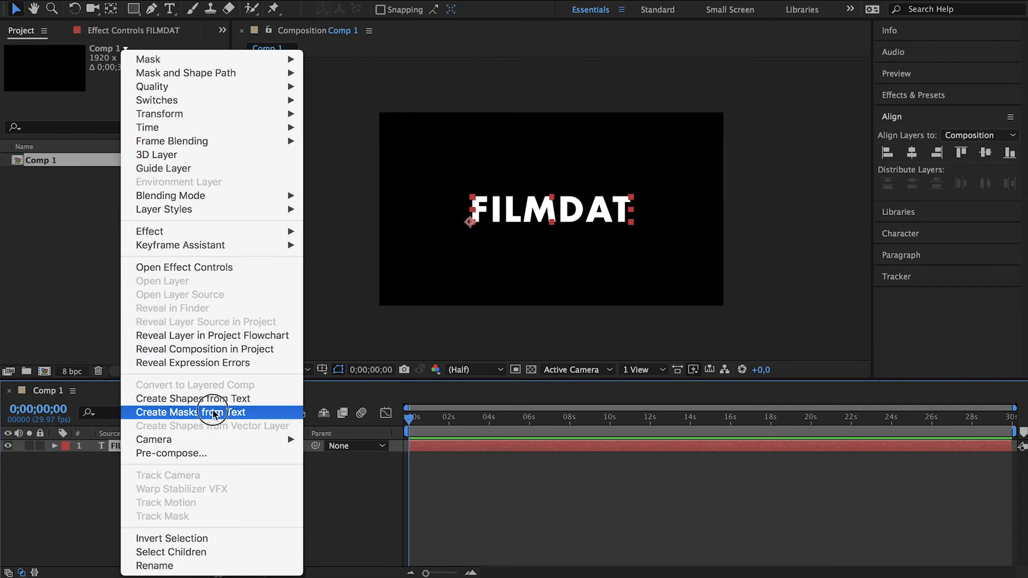
pyautogui.click(190, 412)
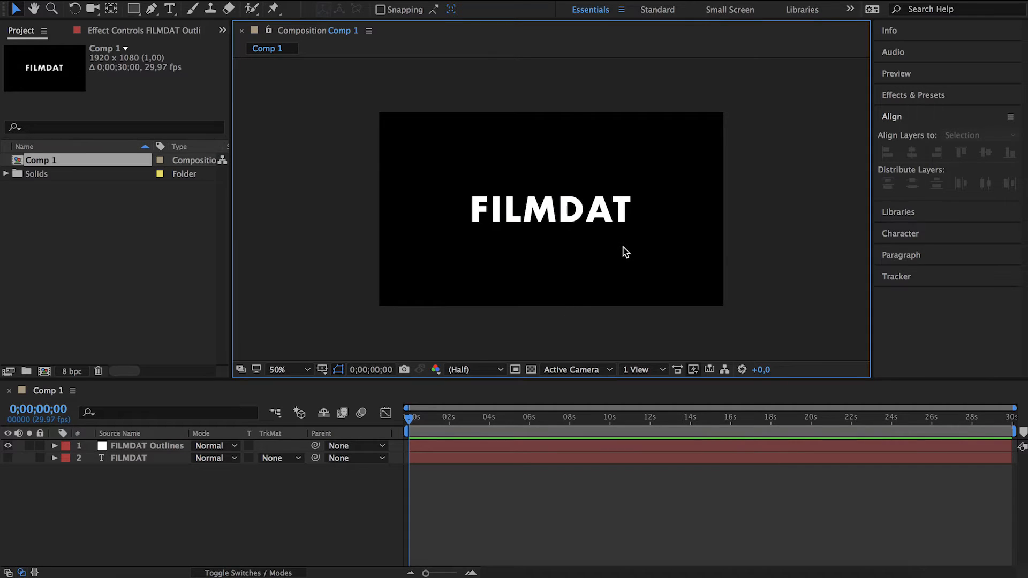
pyautogui.click(148, 446)
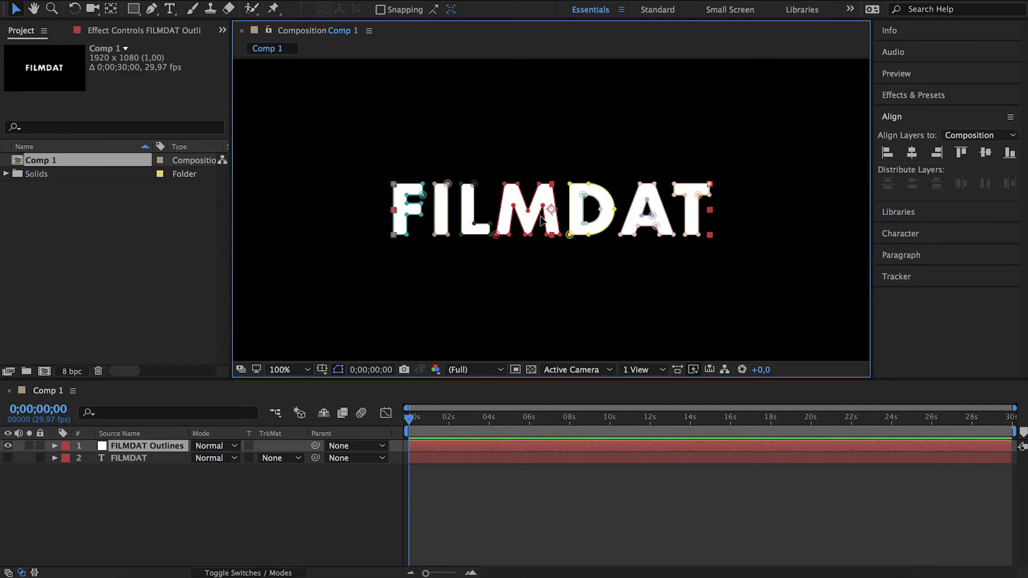
pyautogui.moveTo(499, 217)
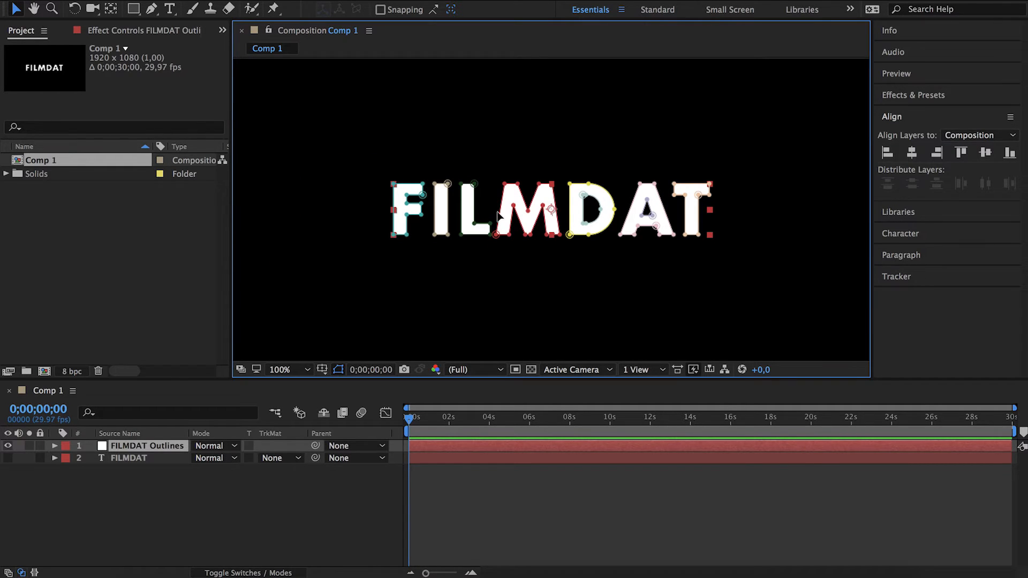
pyautogui.click(55, 446)
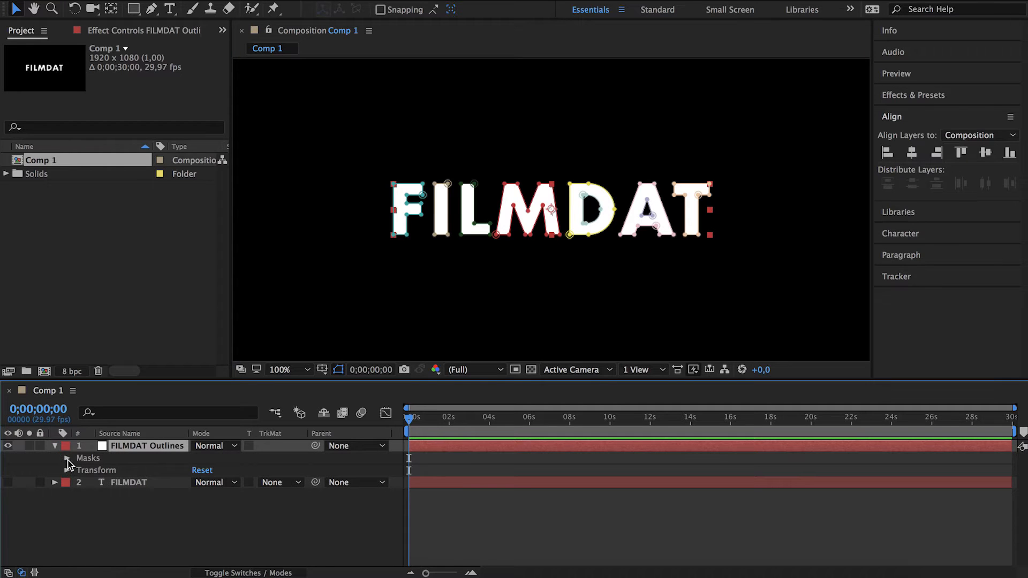
pyautogui.click(66, 457)
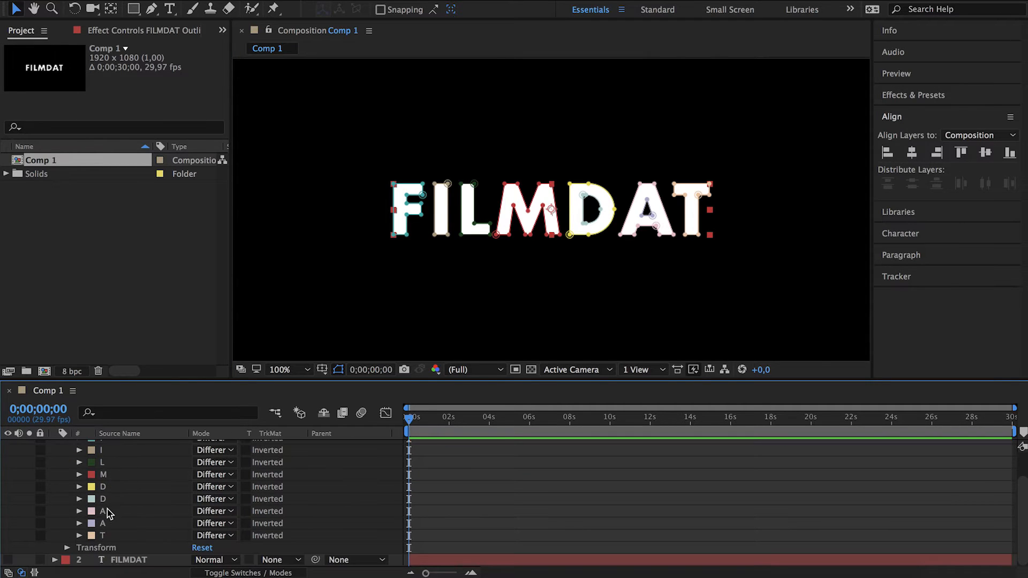
pyautogui.moveTo(147, 529)
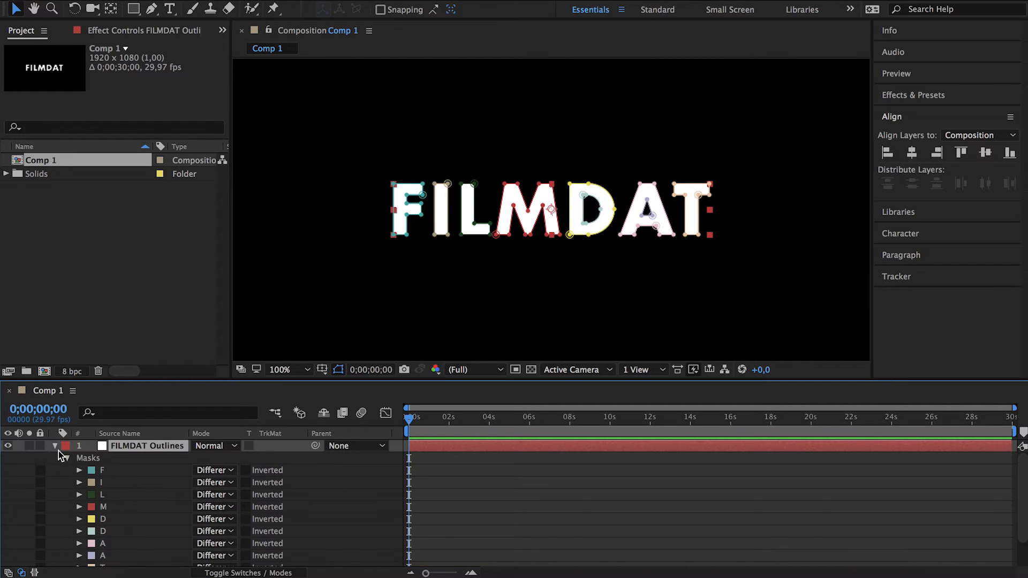
pyautogui.click(55, 446)
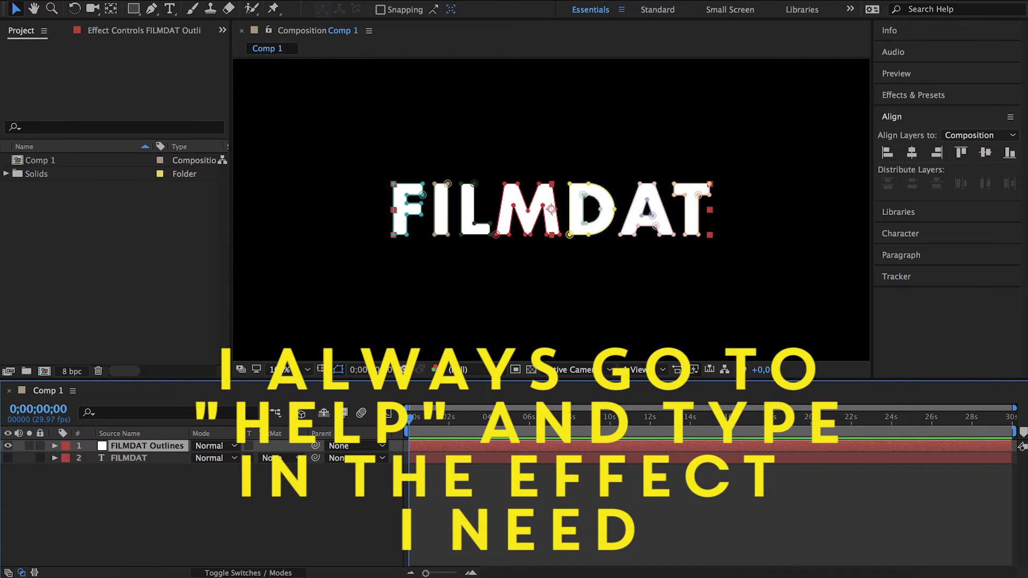
# Step: Apply Stroke with colour FF0038, Paint Style On Transparent, and brush size 4.7
pyautogui.click(146, 446)
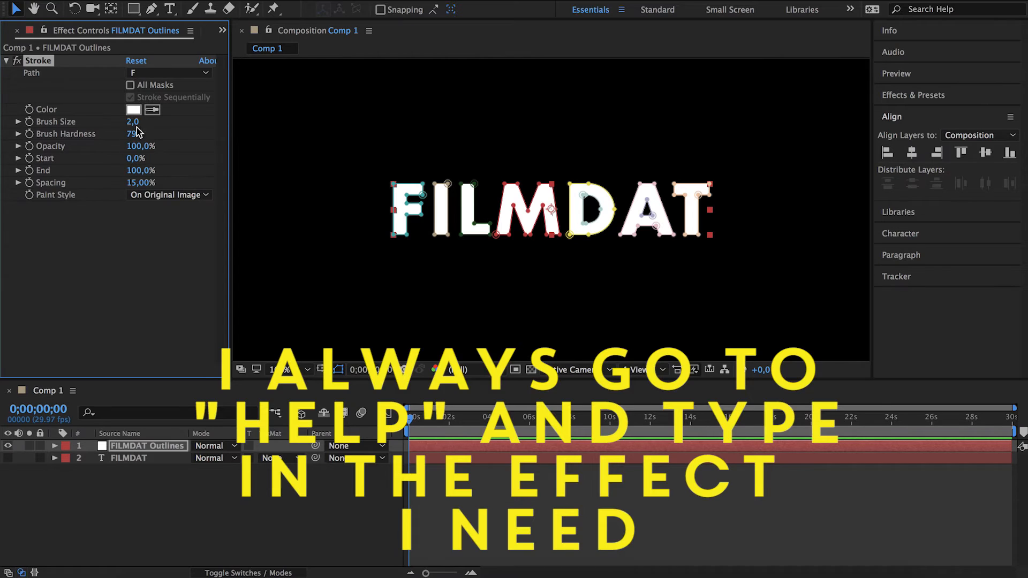
pyautogui.click(134, 109)
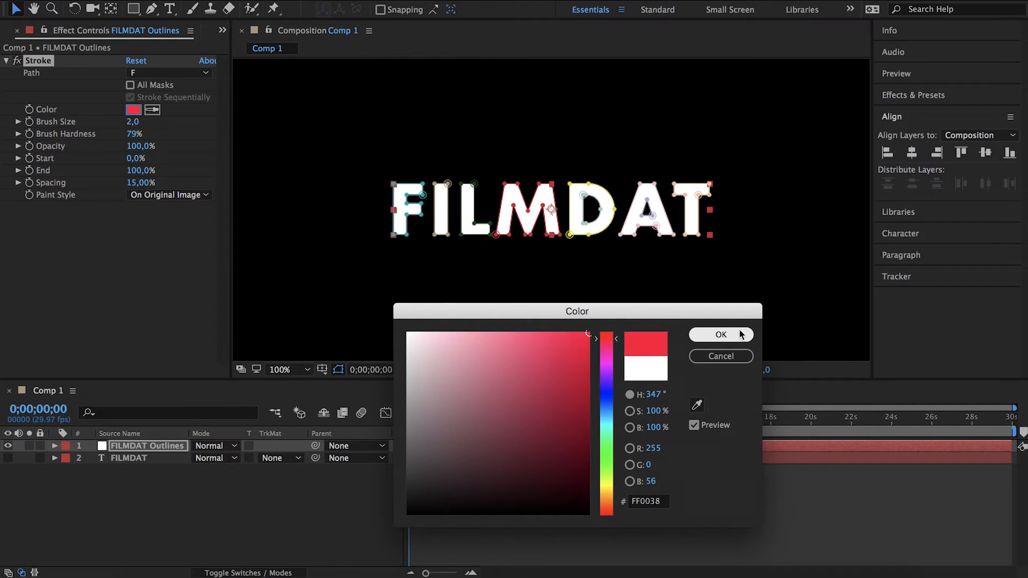
pyautogui.click(720, 334)
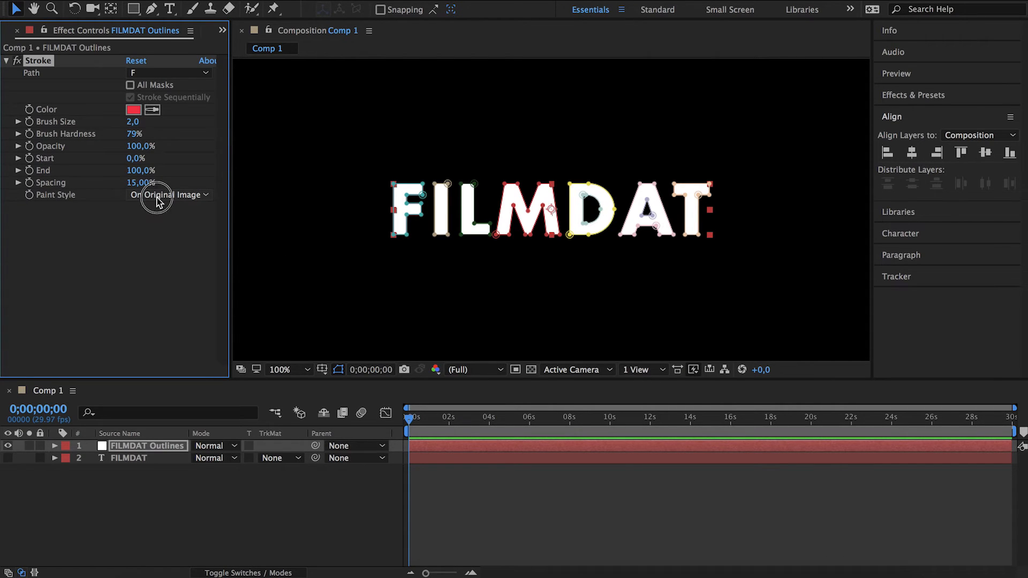
pyautogui.click(169, 194)
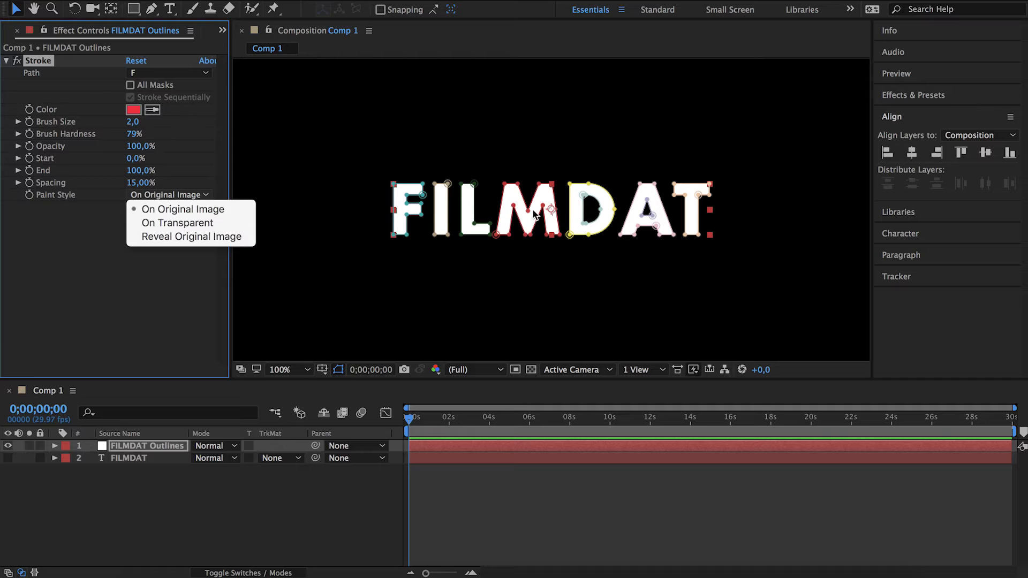
pyautogui.click(177, 222)
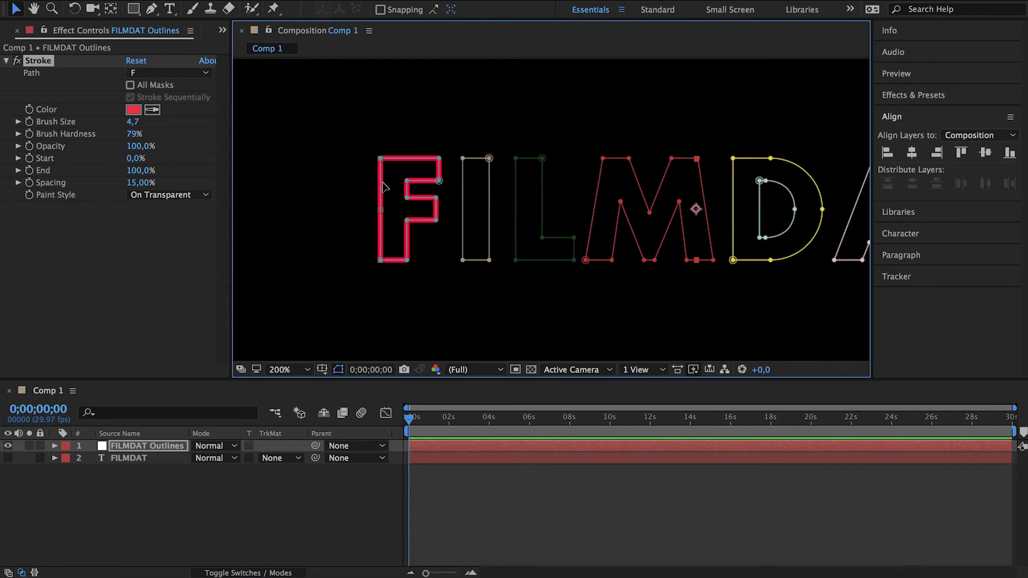
pyautogui.moveTo(23, 81)
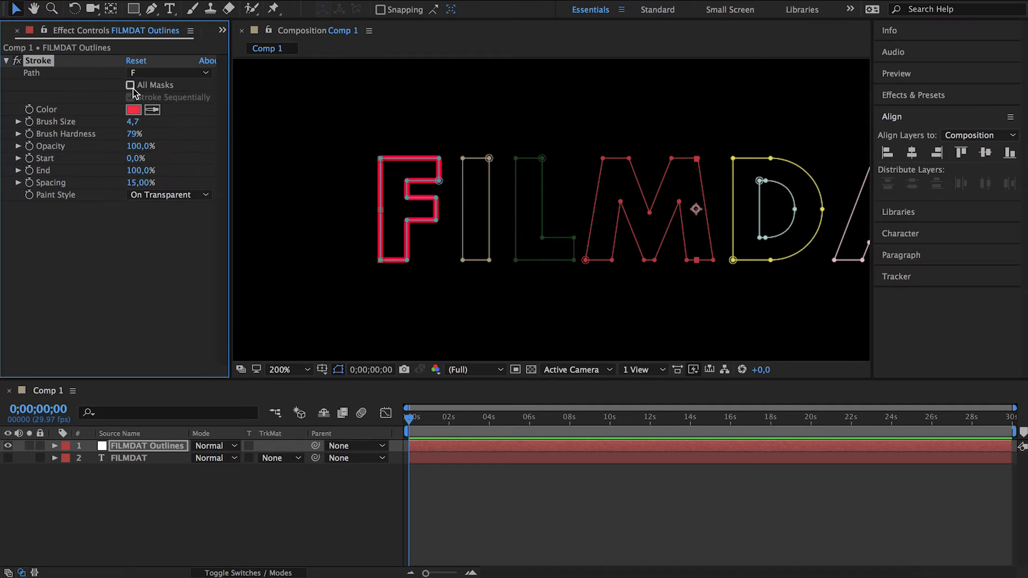
# Step: Stroke all masks sequentially at 100% hardness, with End at 0%
pyautogui.click(131, 85)
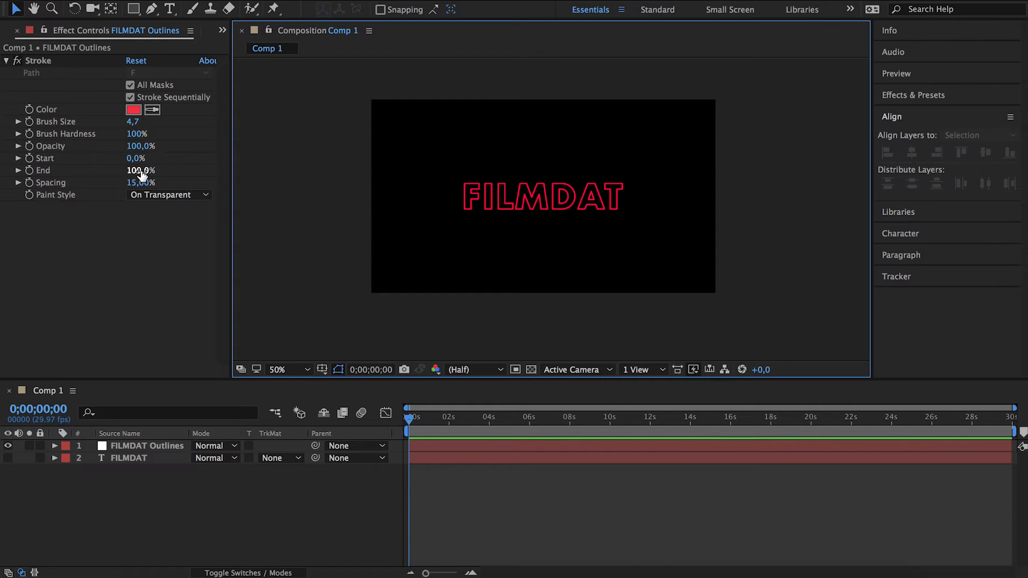
pyautogui.moveTo(138, 170); pyautogui.dragTo(101, 177)
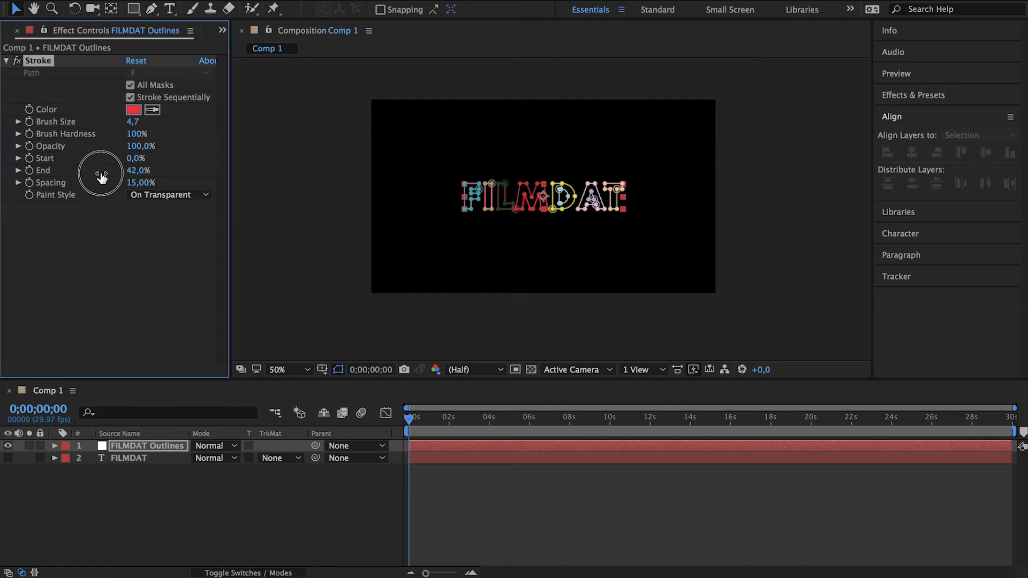
pyautogui.click(136, 170)
pyautogui.write('0')
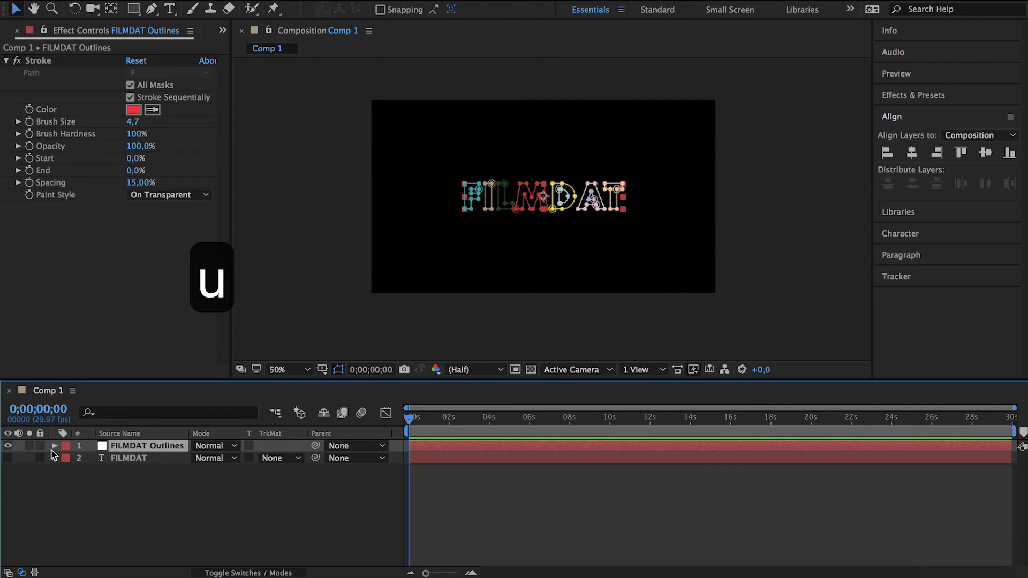
# Step: Keyframe the Stroke's Start at frame 0 and at 1:05 with value 100
pyautogui.click(55, 446)
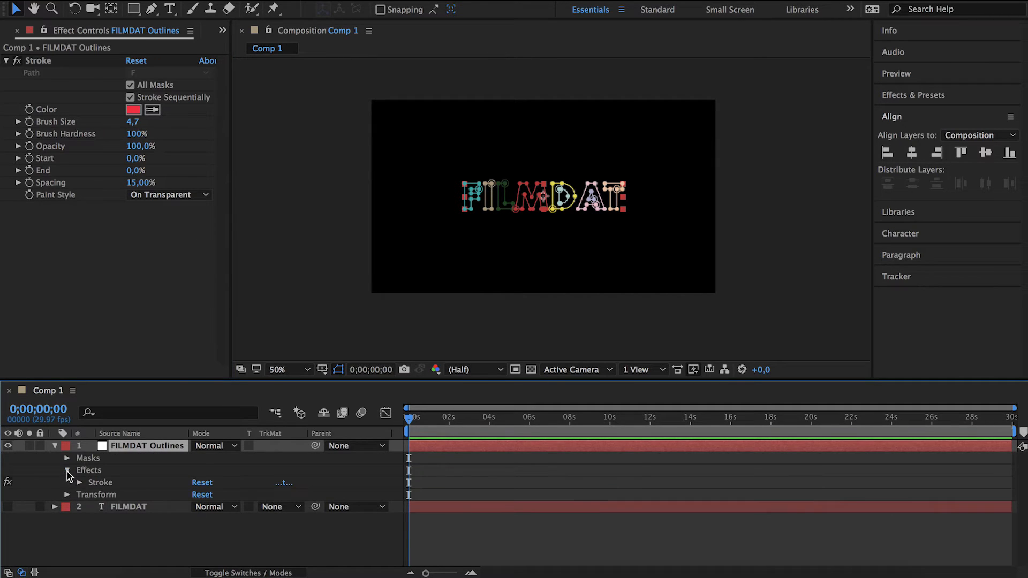
pyautogui.click(88, 471)
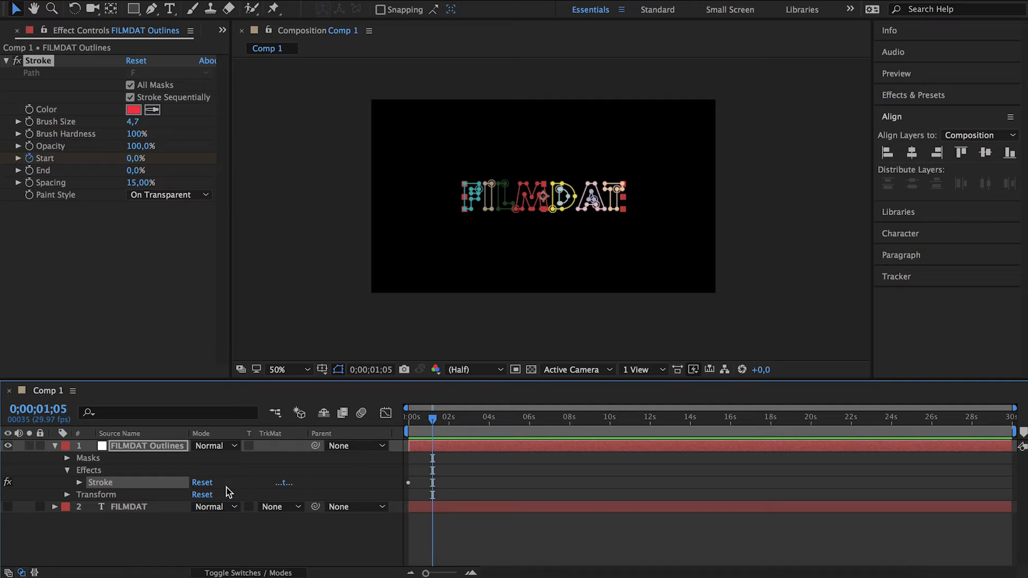
pyautogui.moveTo(23, 166)
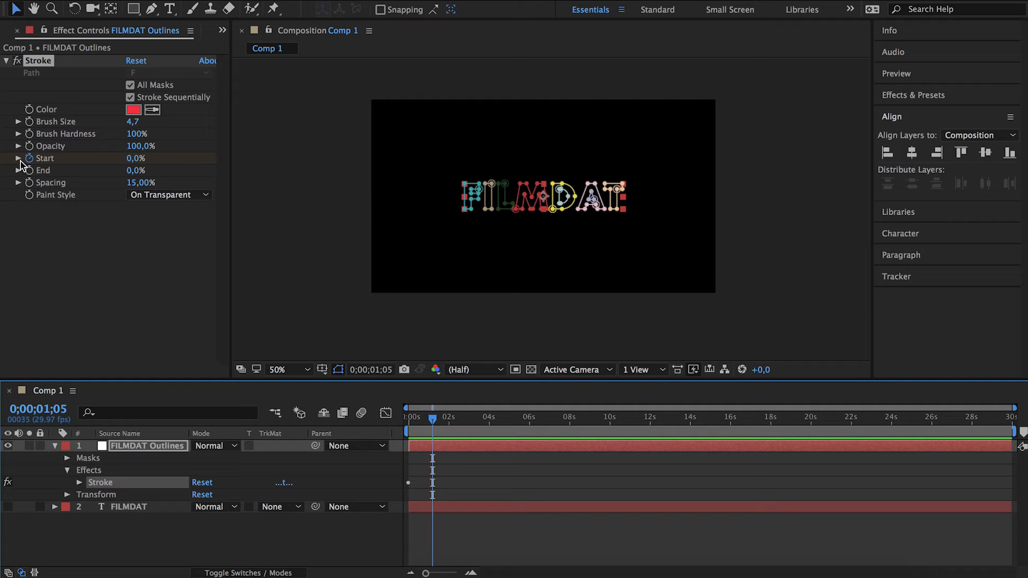
pyautogui.click(18, 158)
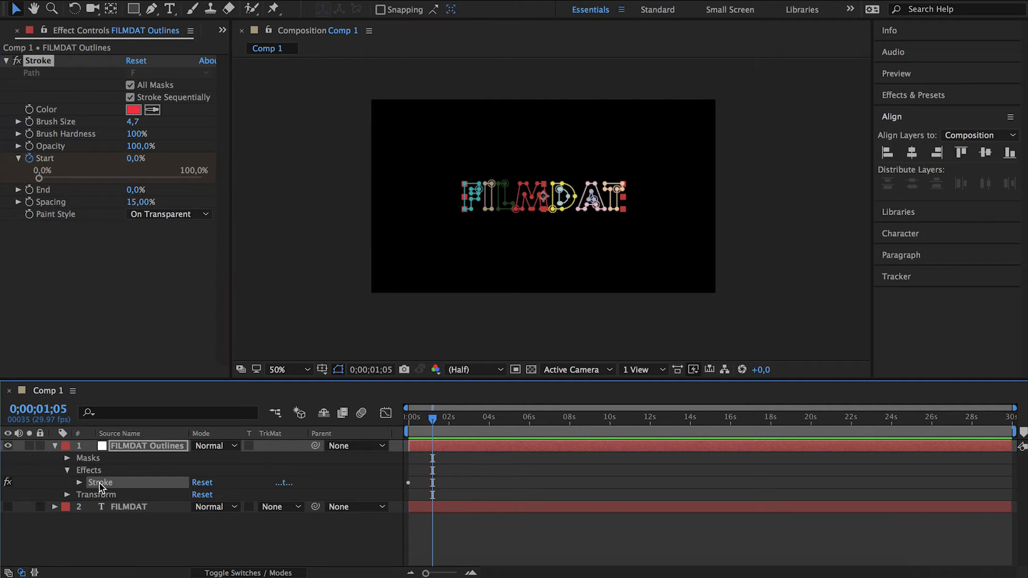
pyautogui.press('u')
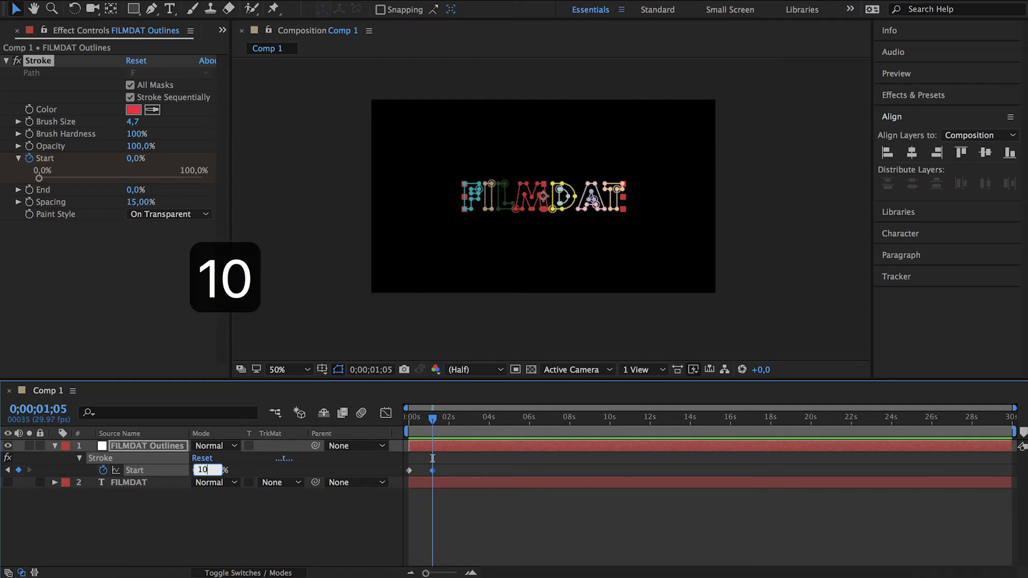
pyautogui.write('100')
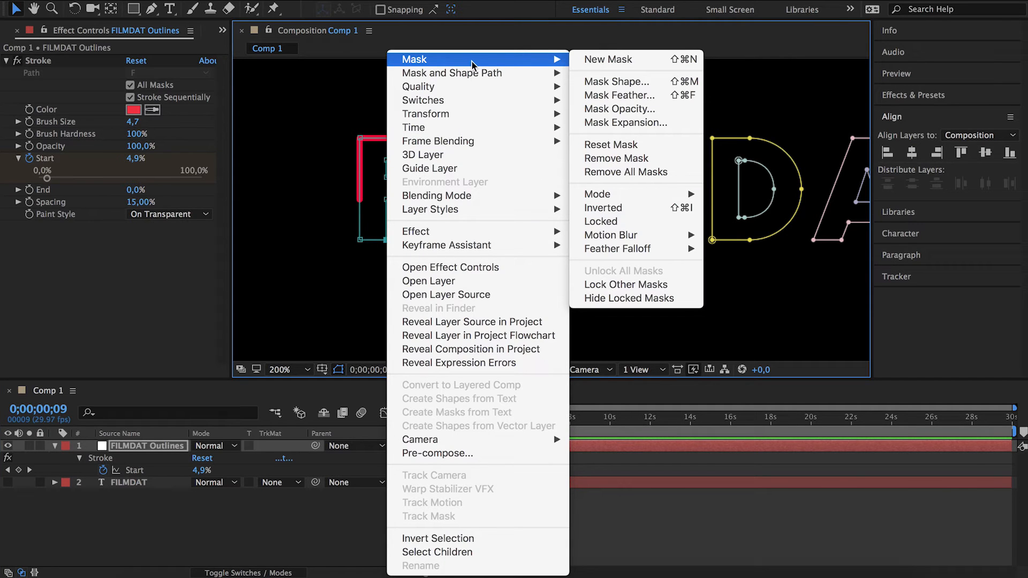
pyautogui.moveTo(451, 73)
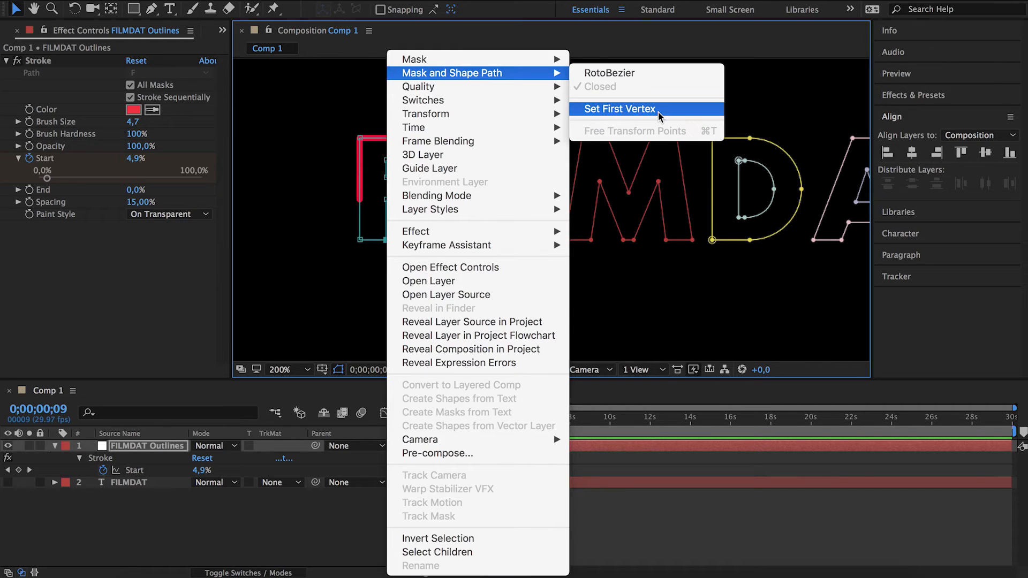
# Step: Set First Vertex on the chosen FILMDAT Outlines mask point
pyautogui.click(616, 109)
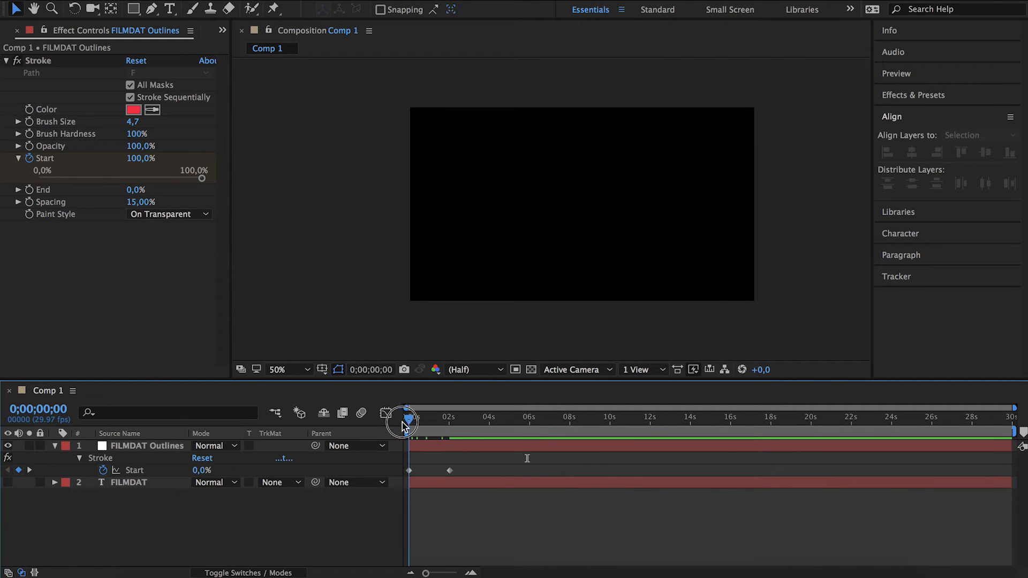
# Step: Easy Ease the end Start keyframe, move it earlier, and hide mask path visibility
pyautogui.rightClick(409, 471)
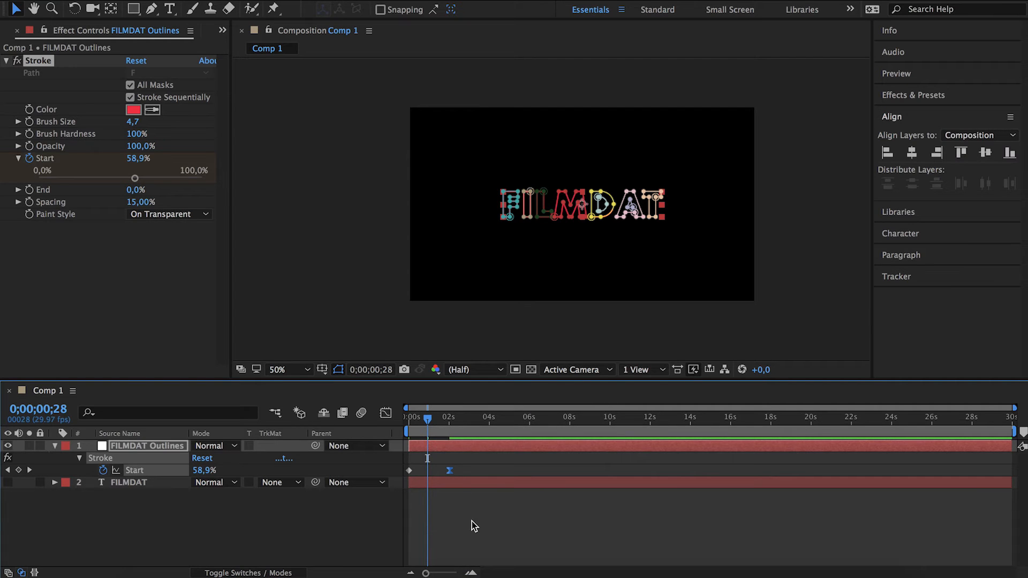
pyautogui.moveTo(134, 178); pyautogui.dragTo(188, 177)
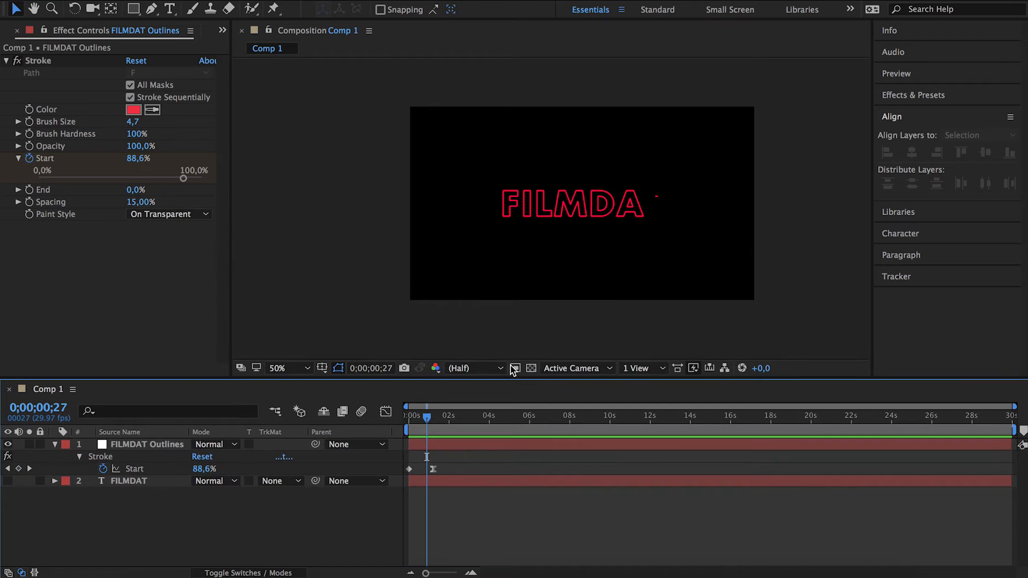
pyautogui.click(6, 61)
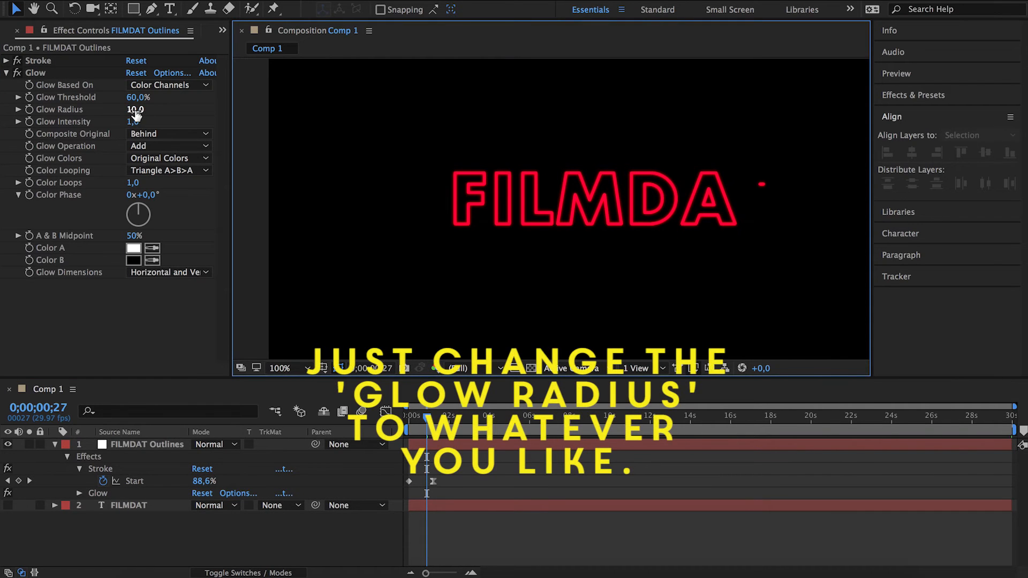
# Step: Apply Glow to FILMDAT Outlines with Glow Radius 40, zooming out to the whole word
pyautogui.moveTo(135, 109); pyautogui.dragTo(158, 109)
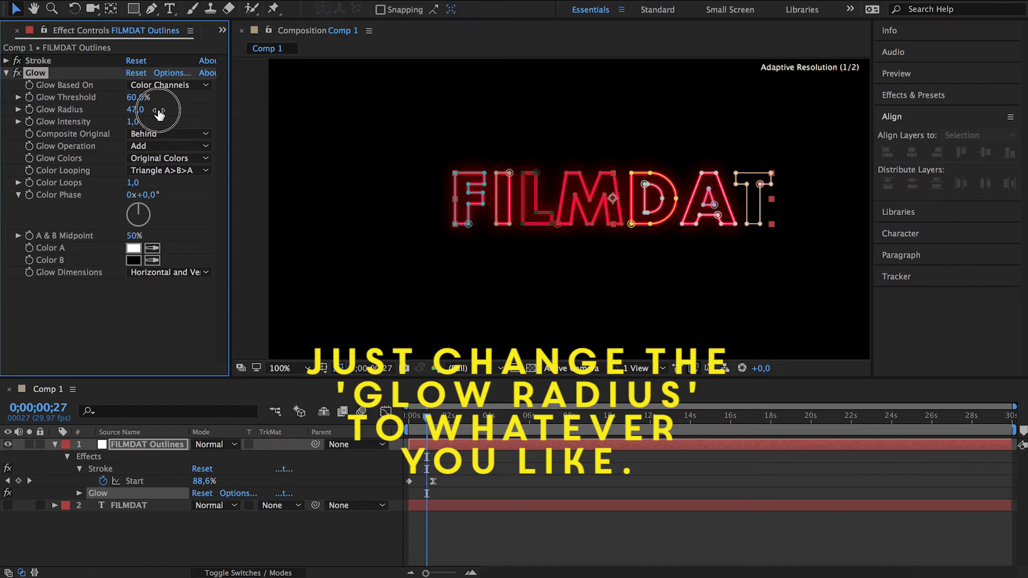
pyautogui.moveTo(138, 109); pyautogui.dragTo(133, 108)
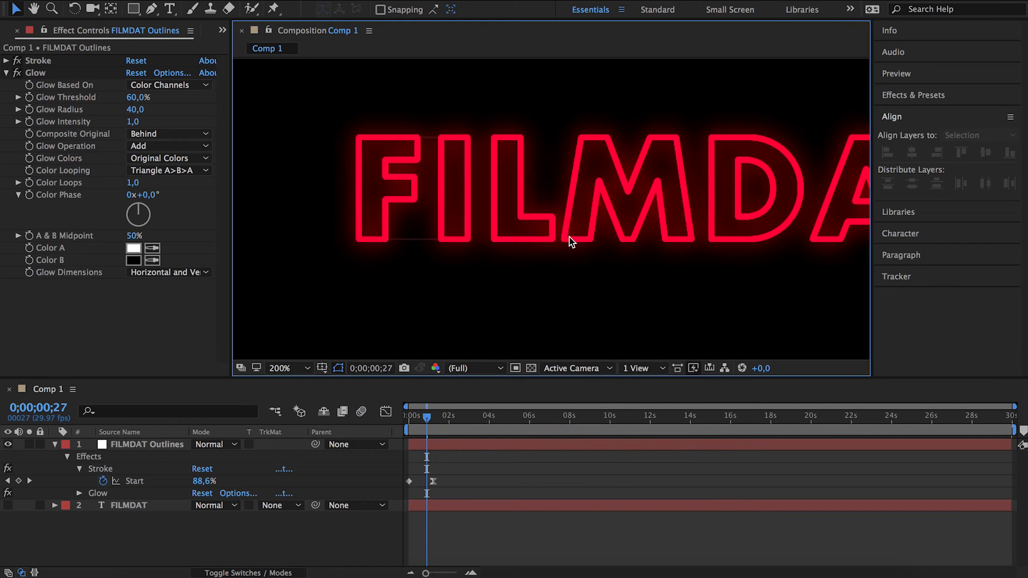
pyautogui.moveTo(266, 190)
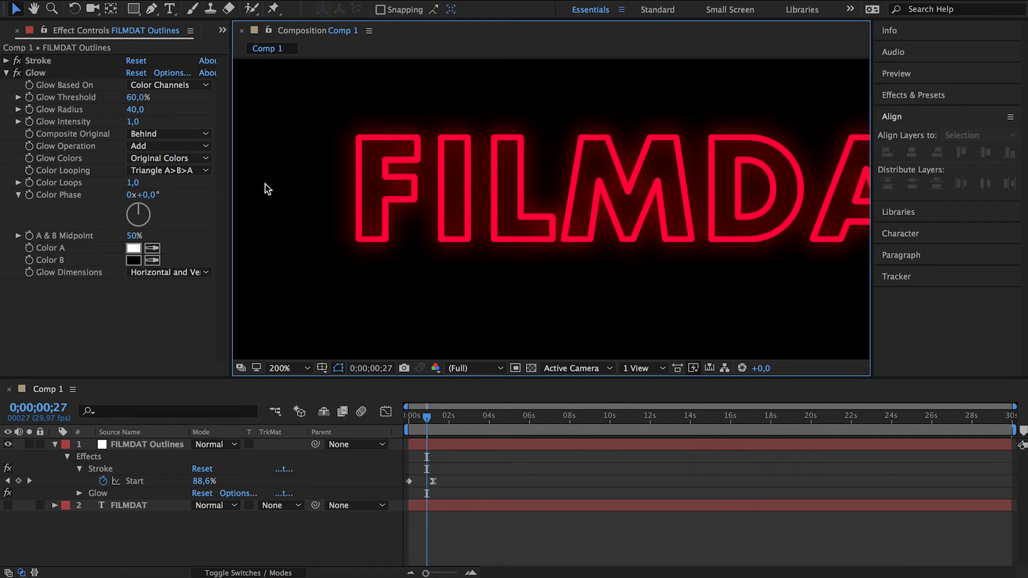
pyautogui.click(278, 368)
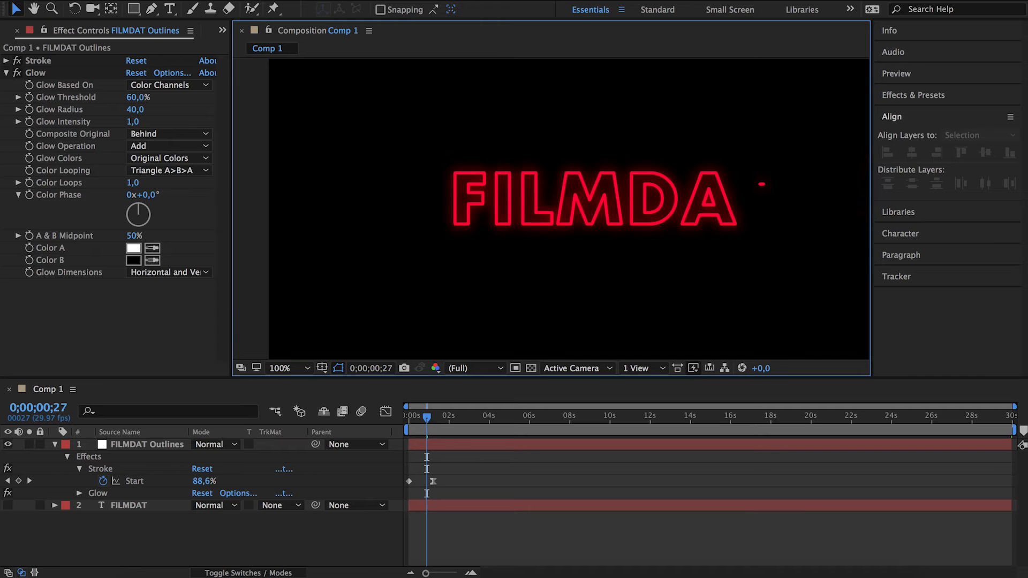
pyautogui.click(144, 444)
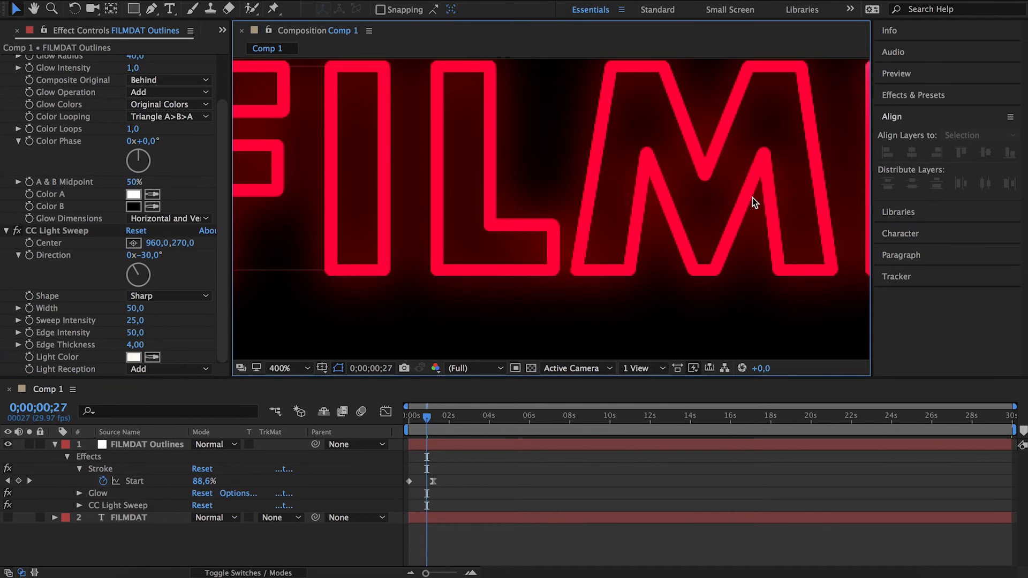
# Step: Zoom the preview out to see the whole FILMDAT word after adding CC Light Sweep
pyautogui.click(279, 368)
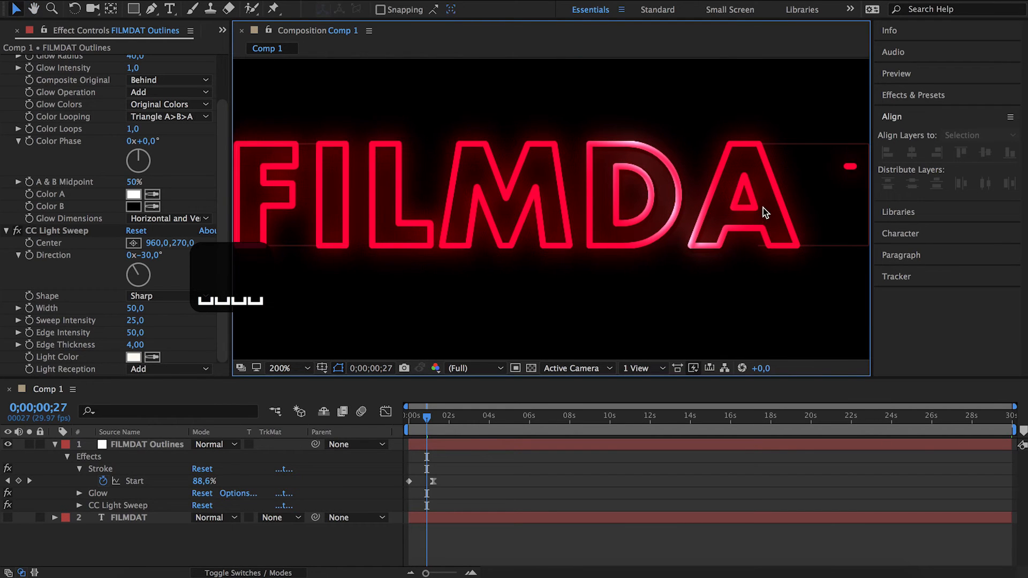
pyautogui.click(278, 368)
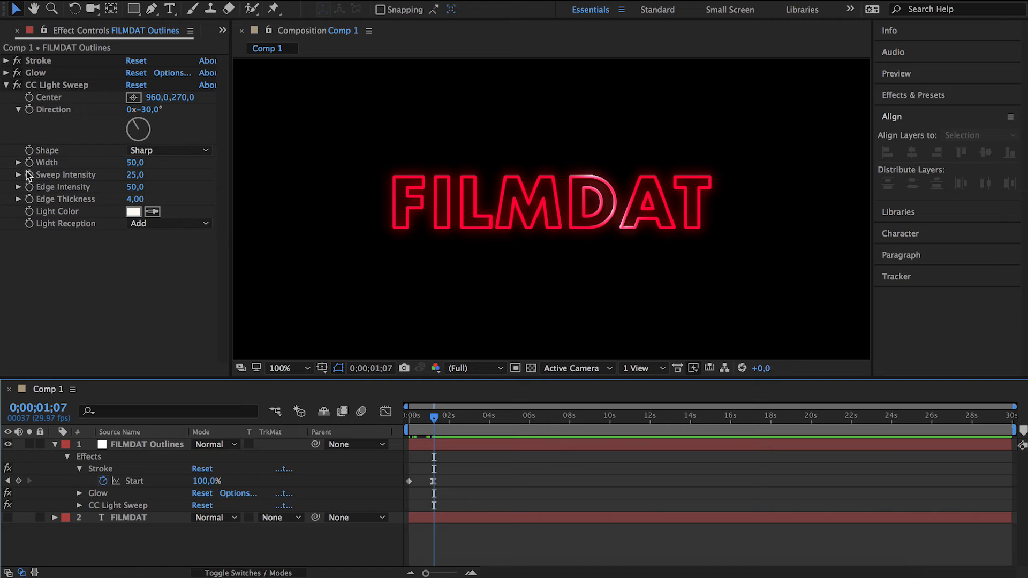
pyautogui.moveTo(180, 209)
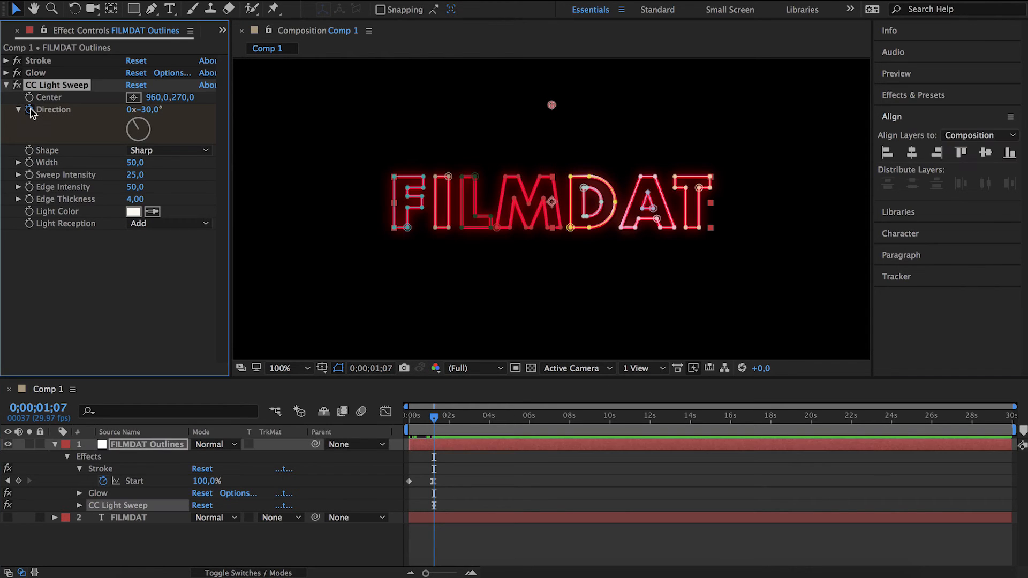
# Step: Keyframe CC Light Sweep Direction from -30° to 77°, then preview the sweep
pyautogui.press('u')
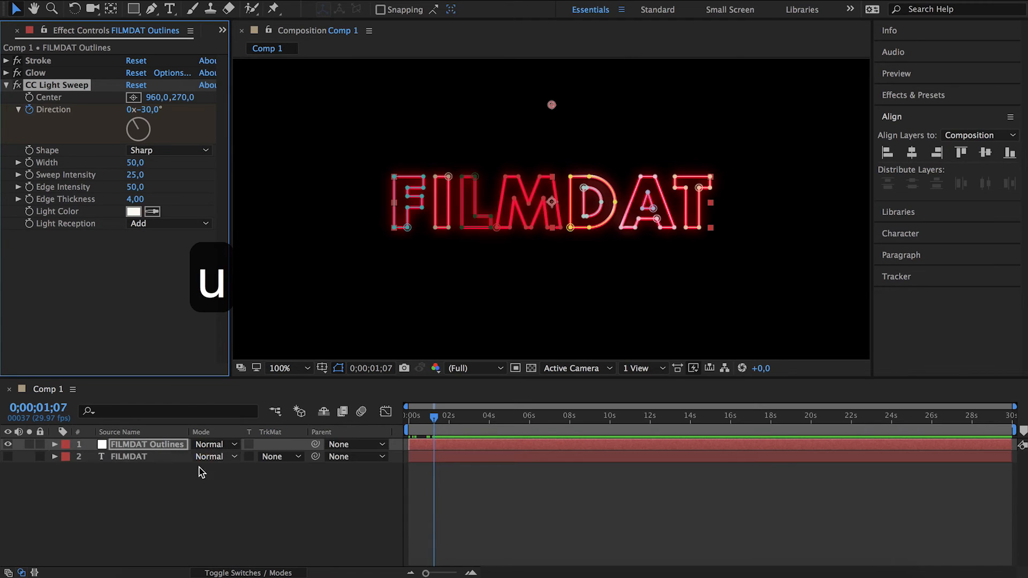
pyautogui.click(56, 444)
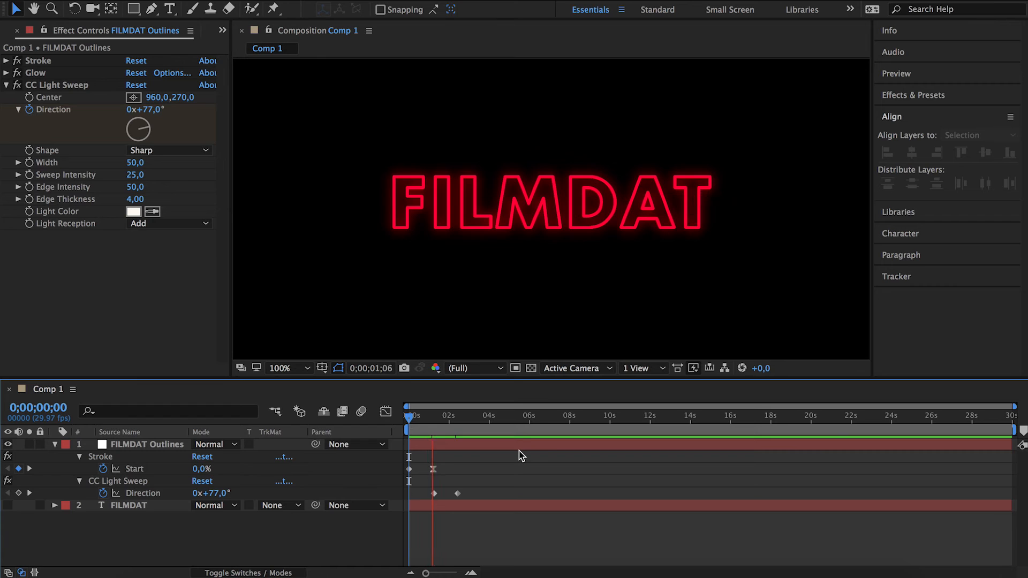
pyautogui.click(471, 416)
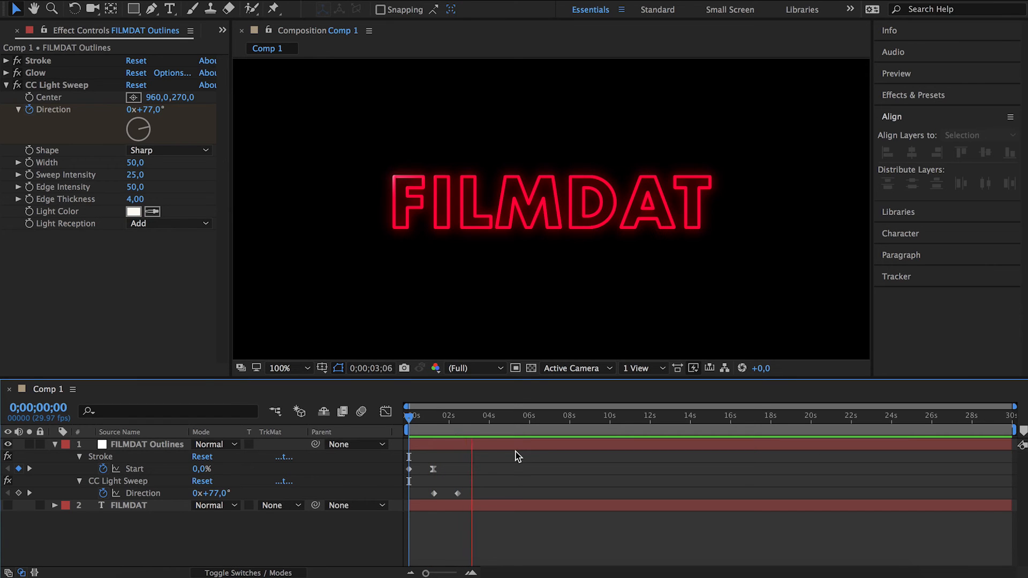
pyautogui.click(440, 415)
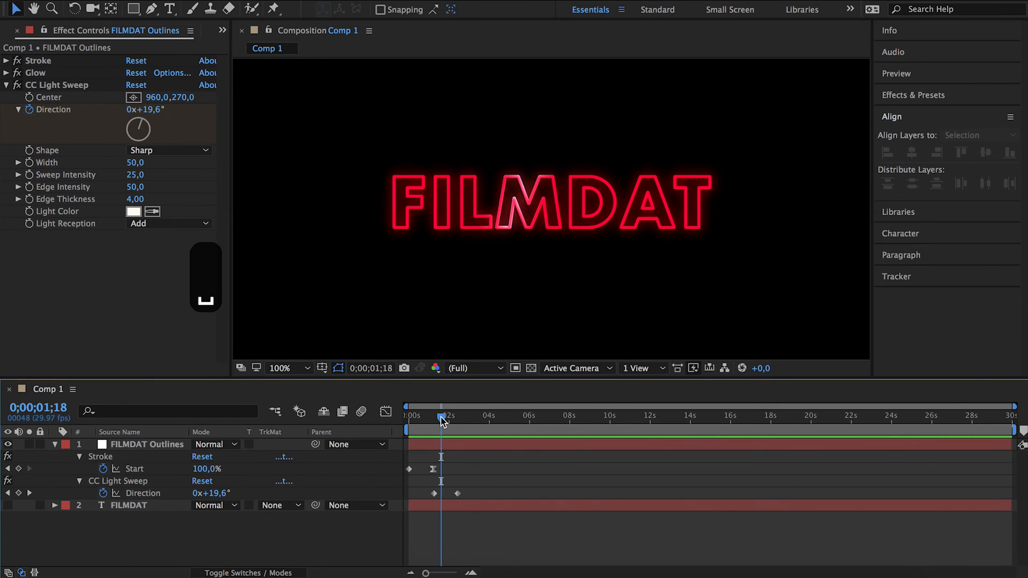
pyautogui.click(280, 368)
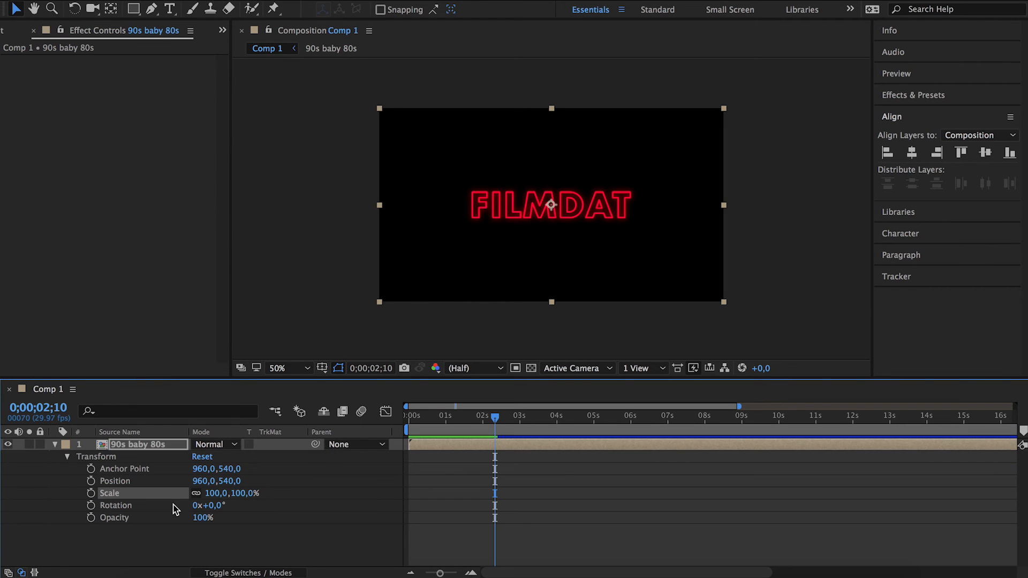
# Step: Add Scale keyframes to the '90s baby 80s' precomp and preview the animation
pyautogui.click(409, 415)
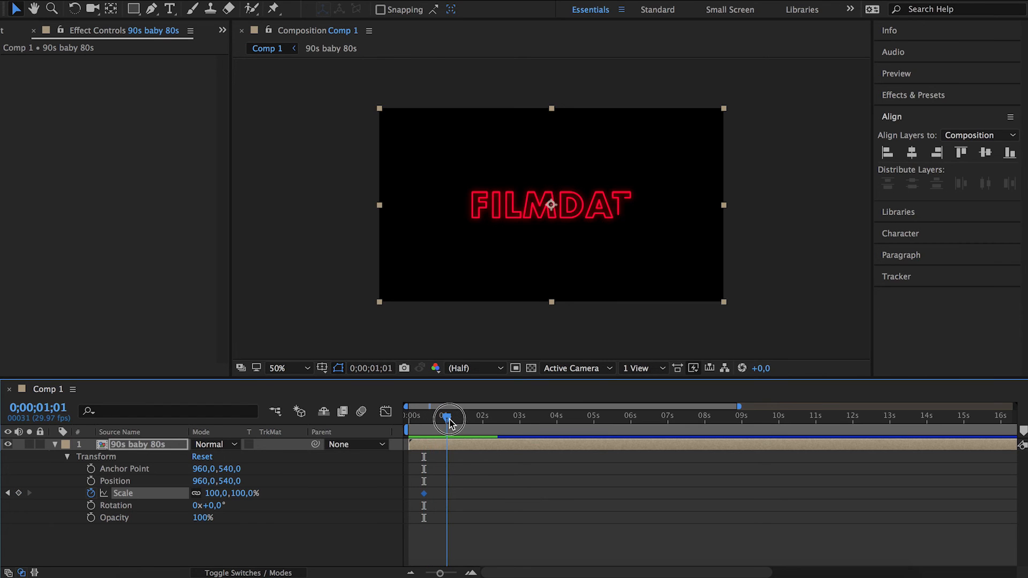
pyautogui.doubleClick(221, 493)
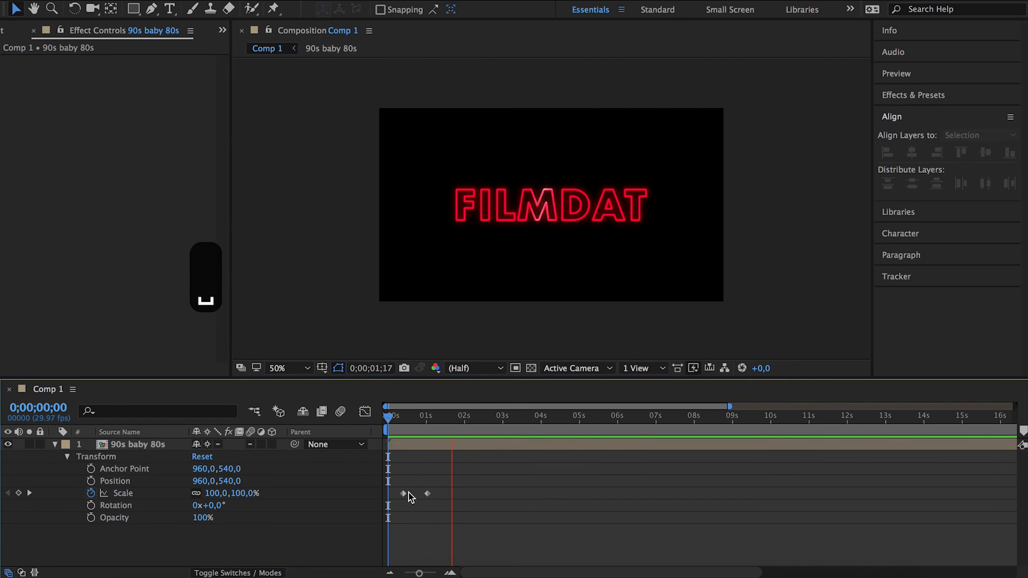
pyautogui.press('cmd+z')
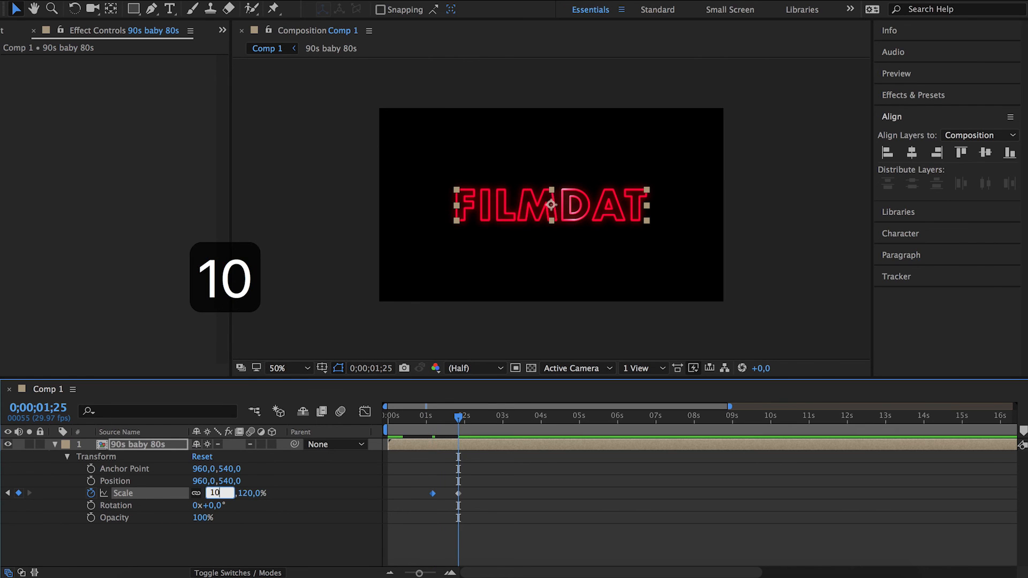
# Step: Set the later Scale keyframe to 105% and apply Easy Ease to it
pyautogui.write('105,0')
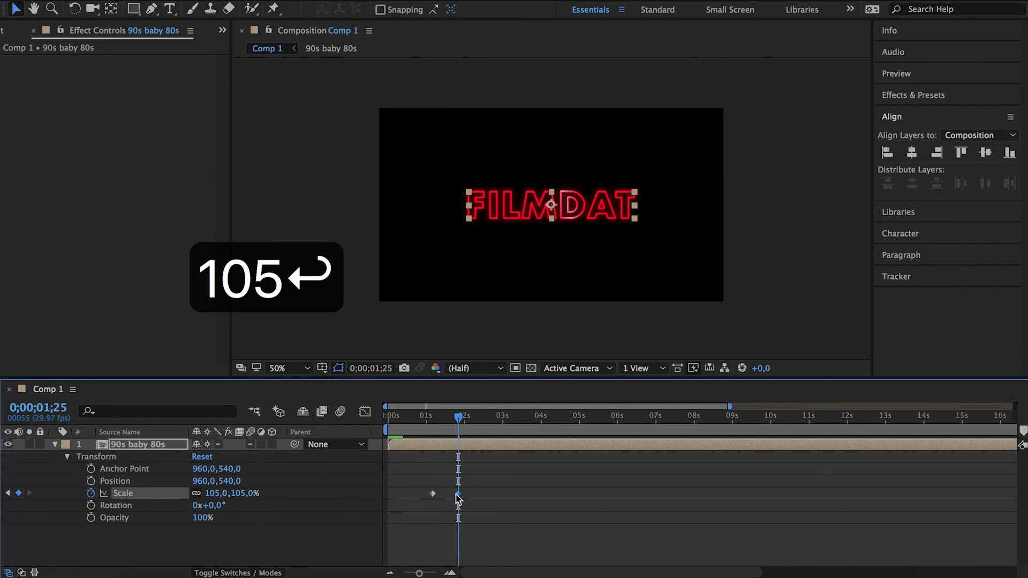
pyautogui.rightClick(458, 493)
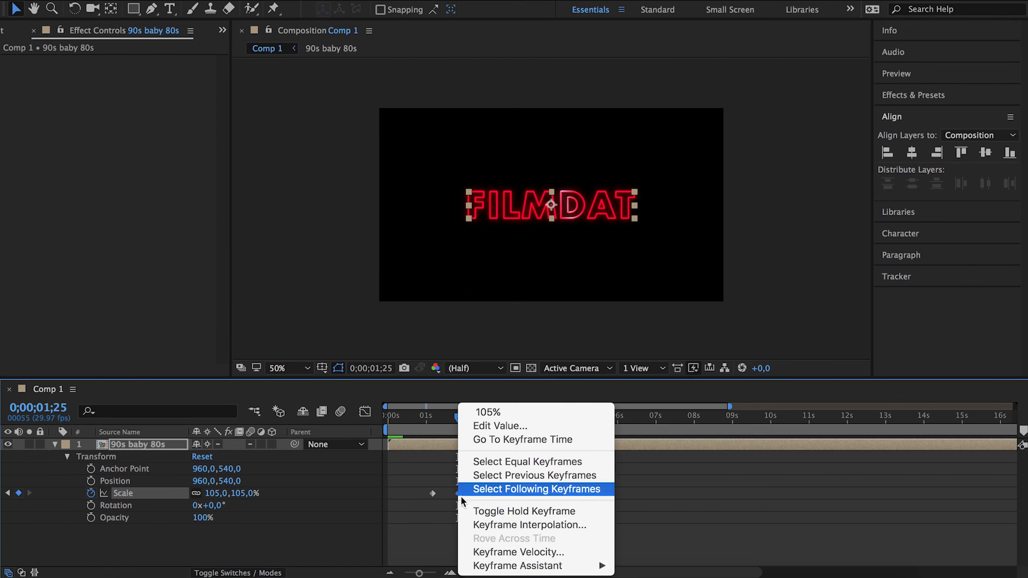
pyautogui.moveTo(517, 566)
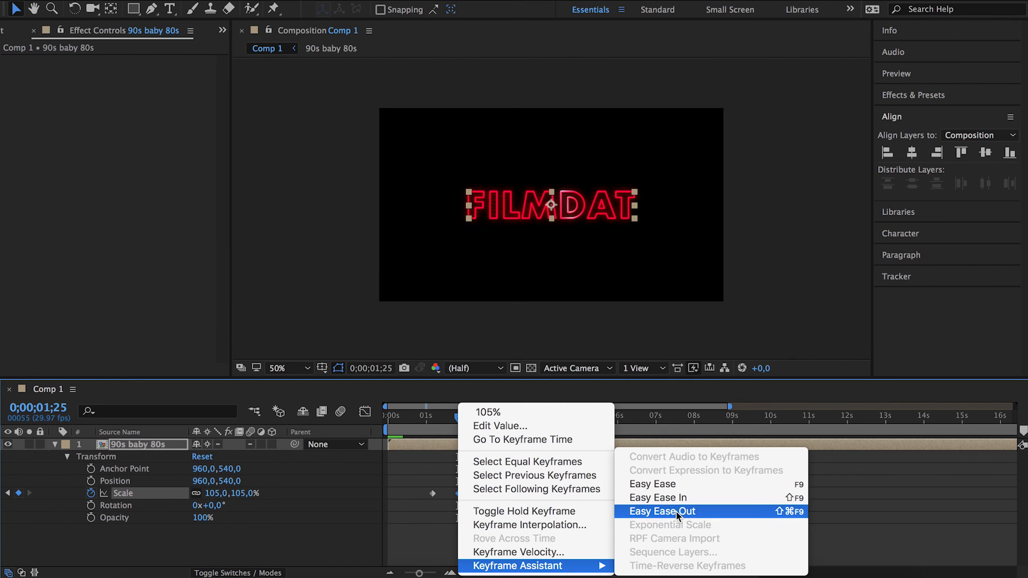
pyautogui.click(663, 512)
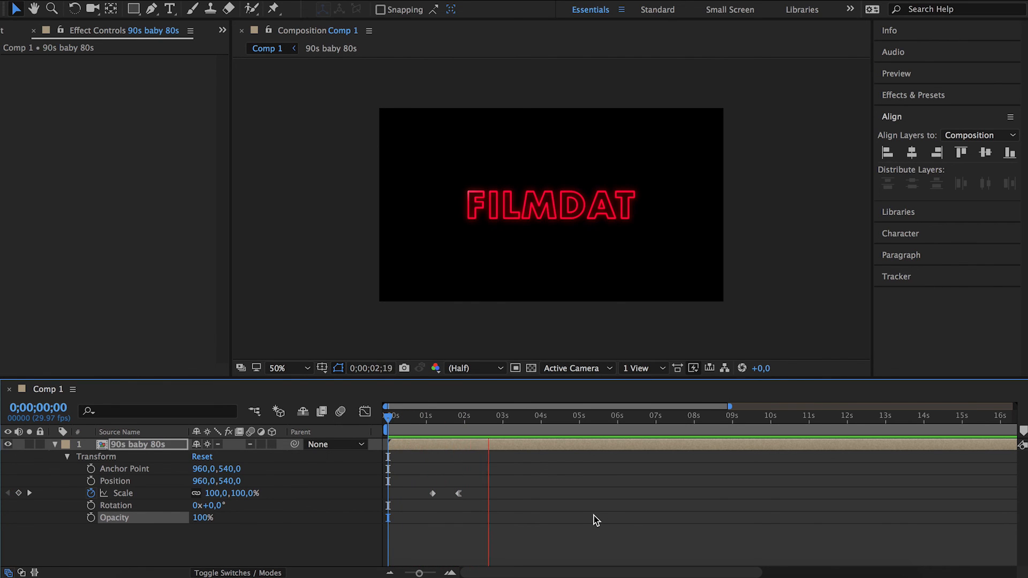
pyautogui.click(458, 493)
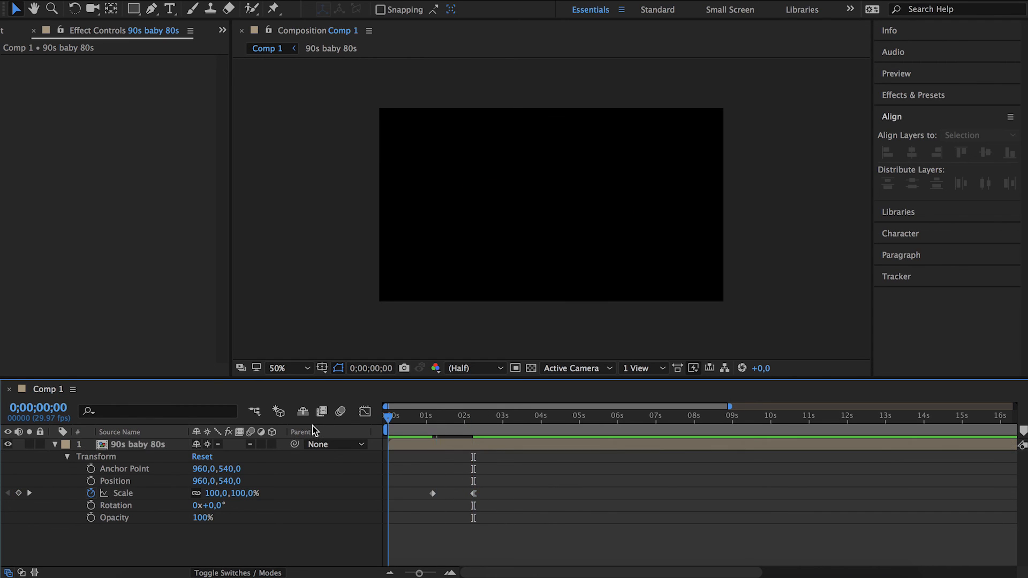
pyautogui.click(454, 415)
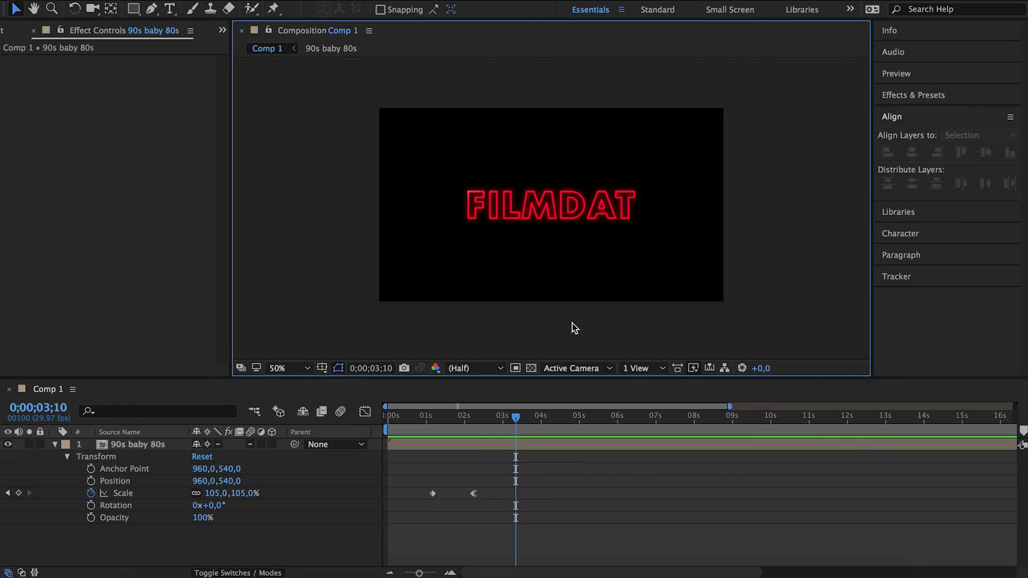
pyautogui.click(284, 368)
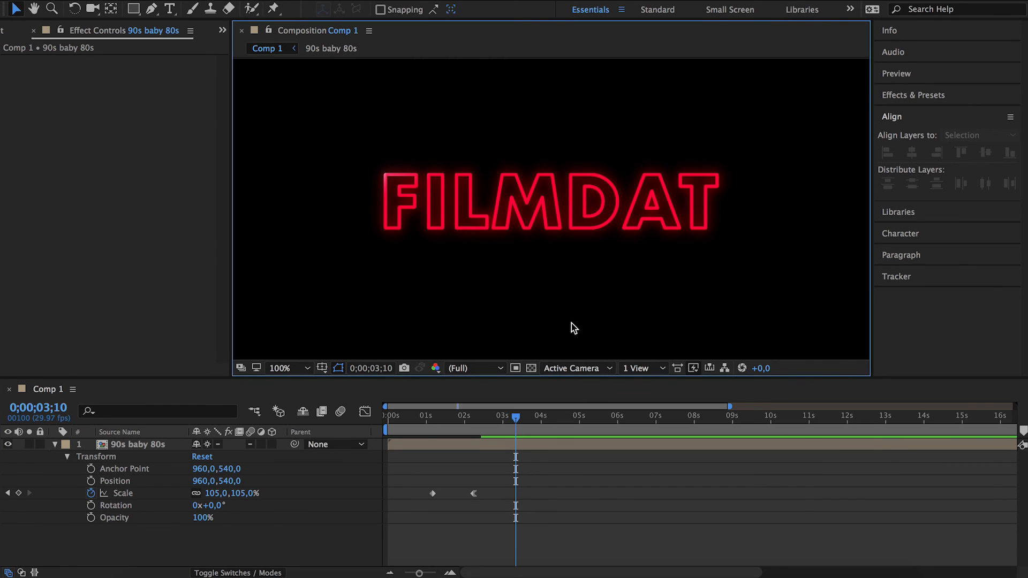